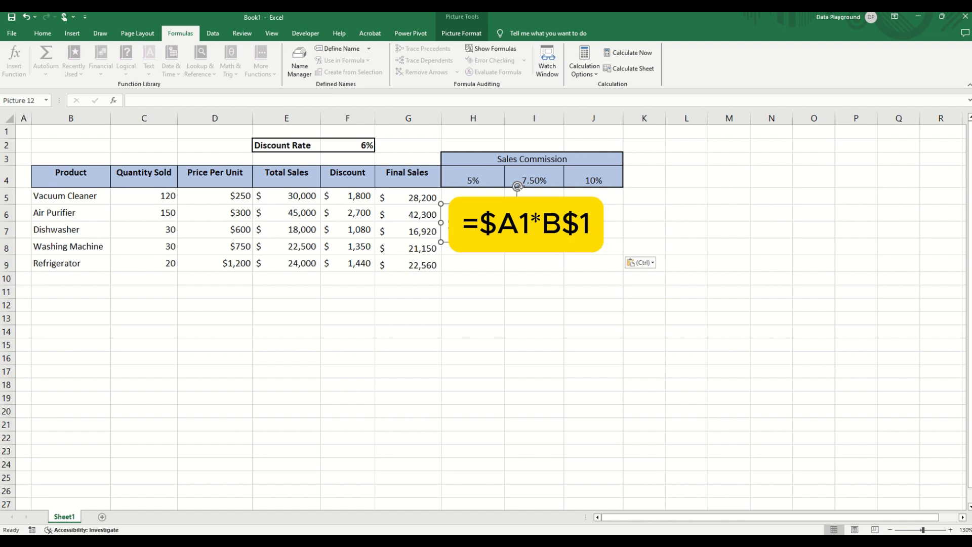
Select cell B4 on the blank sales worksheet to show the empty Total Sales, Discount and commission columns.
left_click(472, 197)
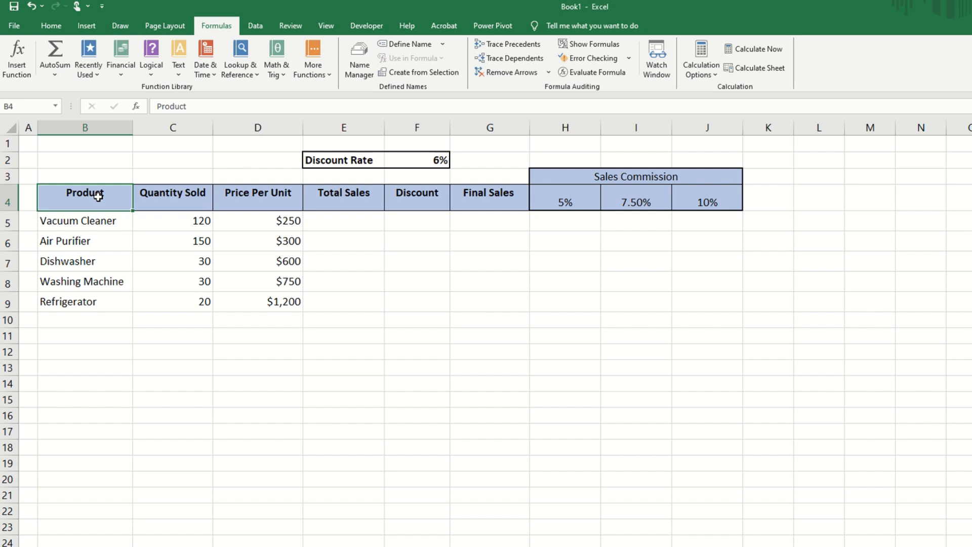
mouse_move(339, 219)
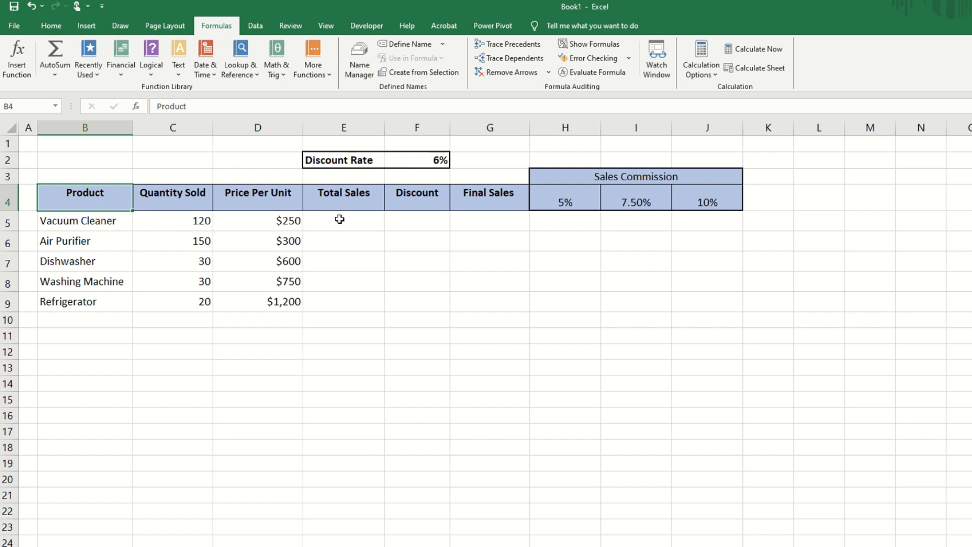
Enter =C5*D5 for the Vacuum Cleaner total, fill down to E9 and spot-check the Washing Machine and Dishwasher formulas.
type("=")
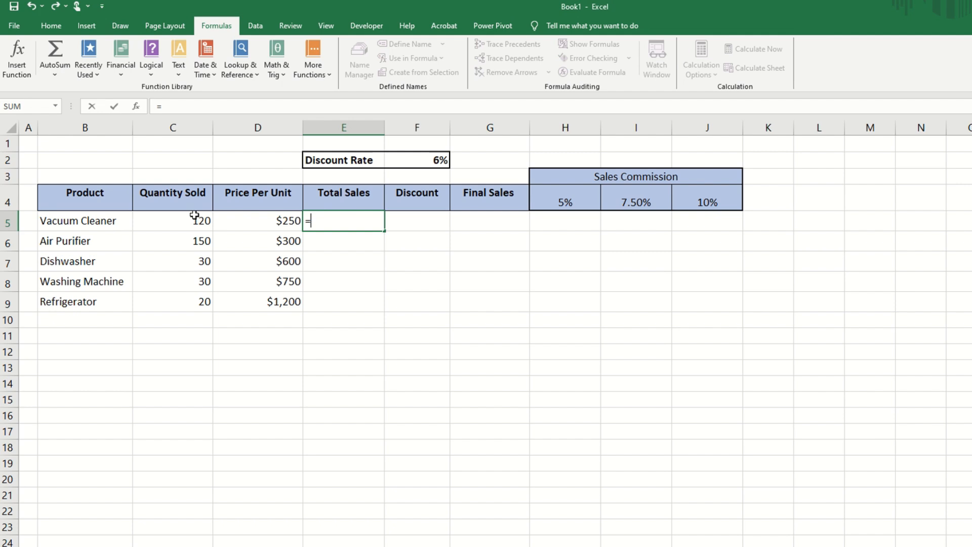
left_click(172, 221)
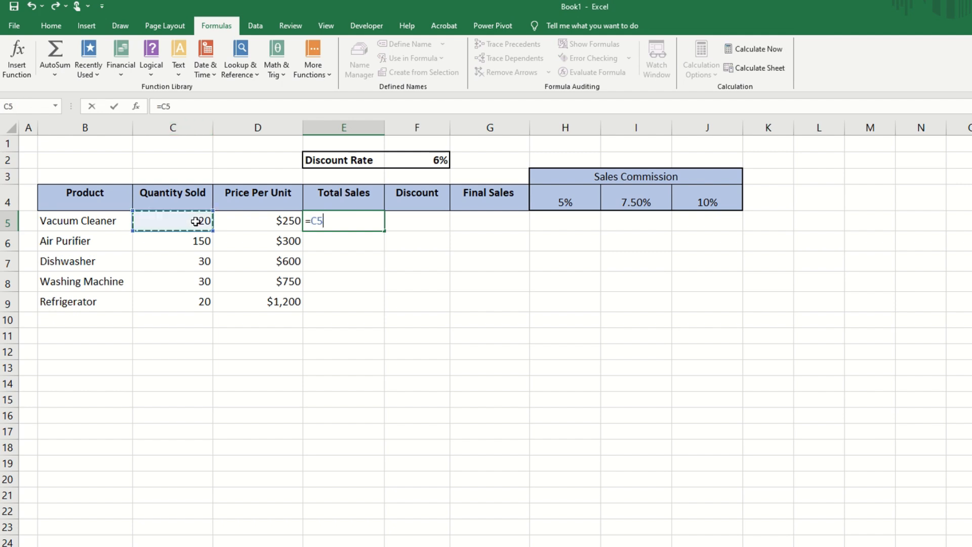
type("*")
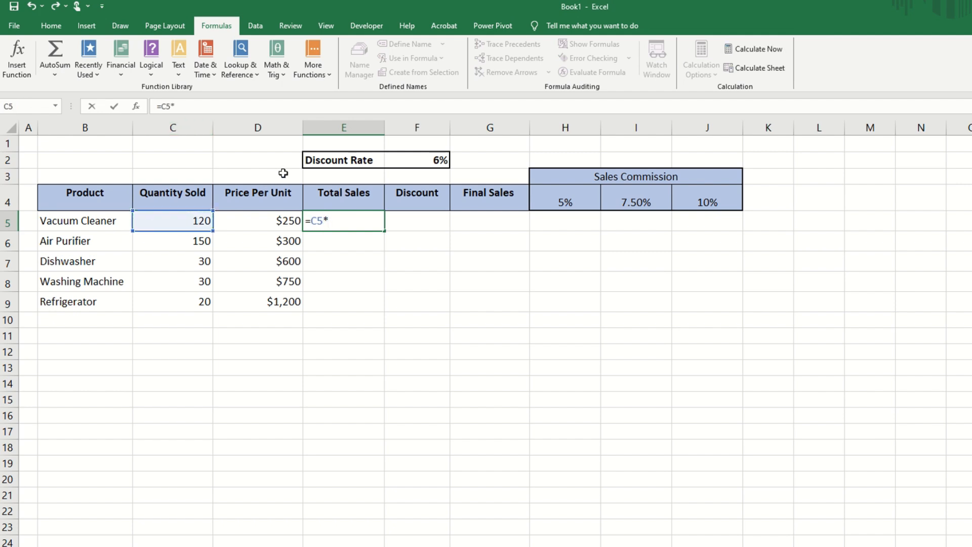
left_click(258, 221)
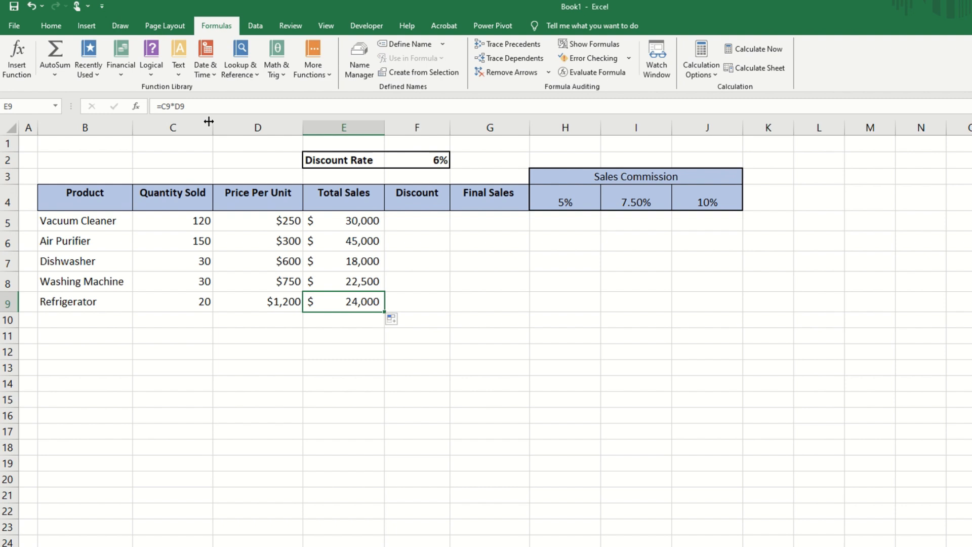
mouse_move(193, 106)
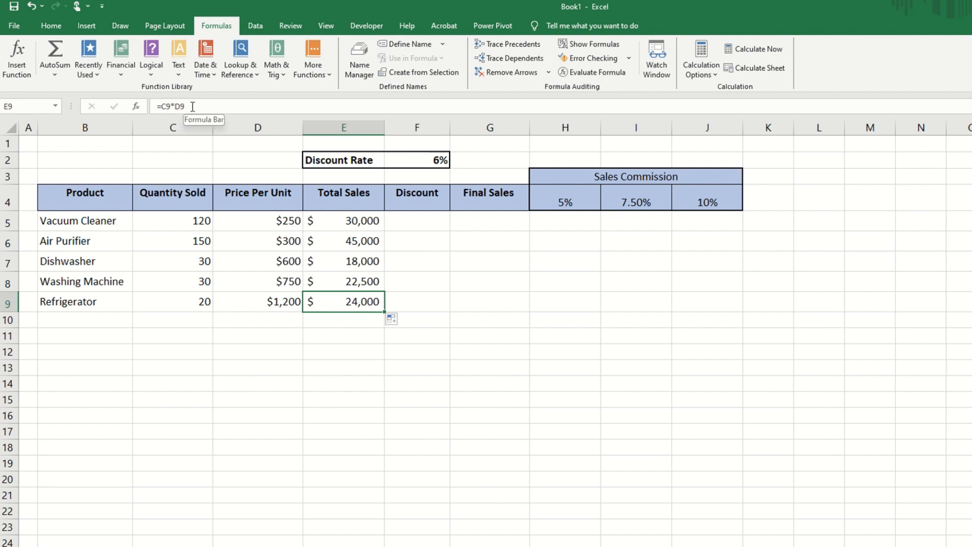
left_click(344, 280)
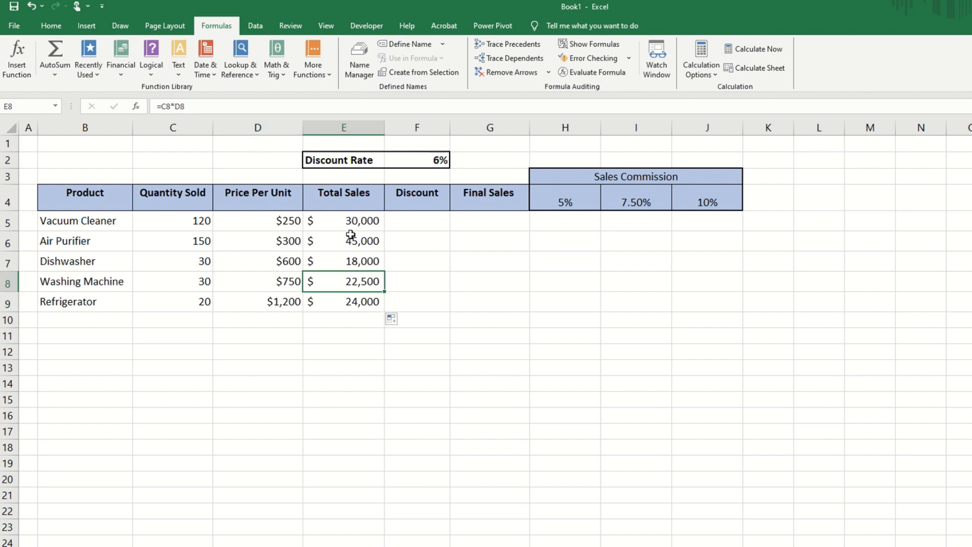
left_click(343, 261)
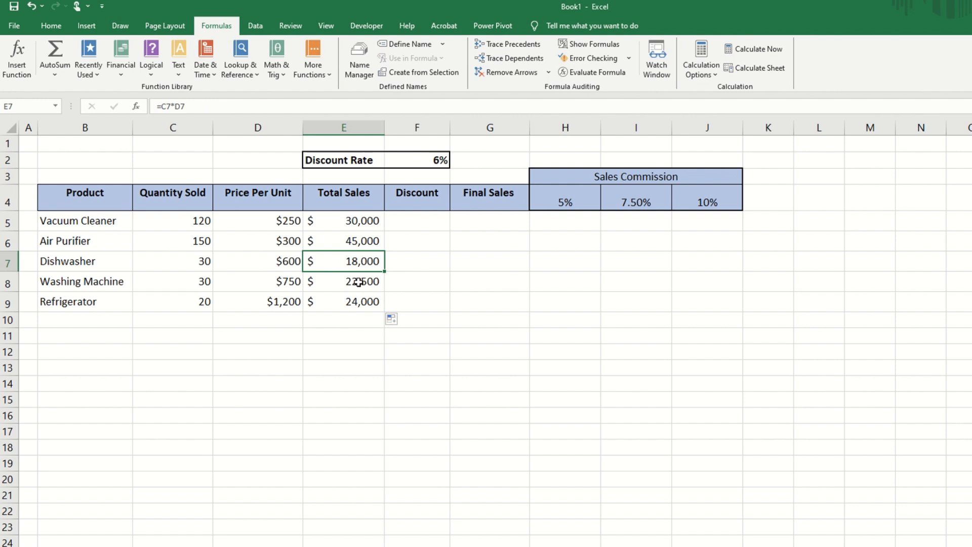
mouse_move(350, 263)
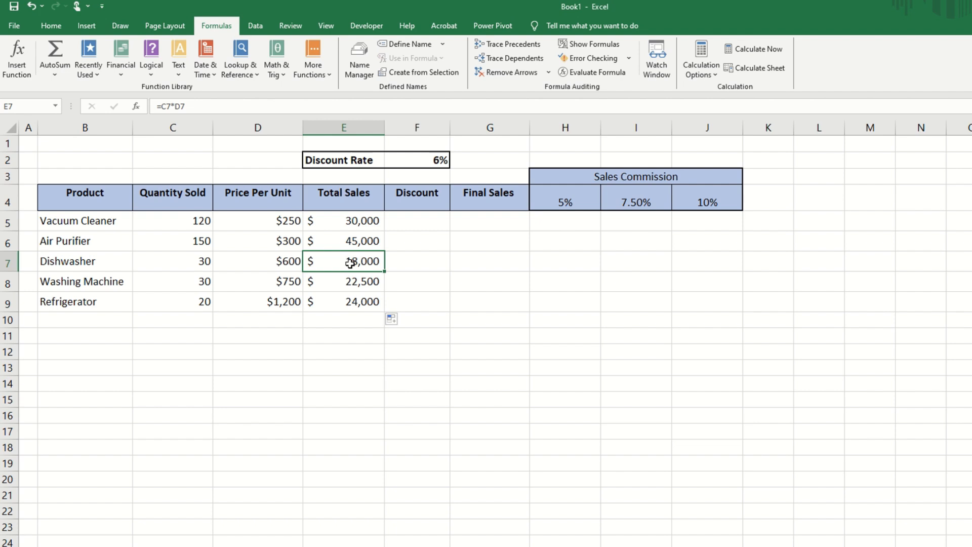
mouse_move(427, 217)
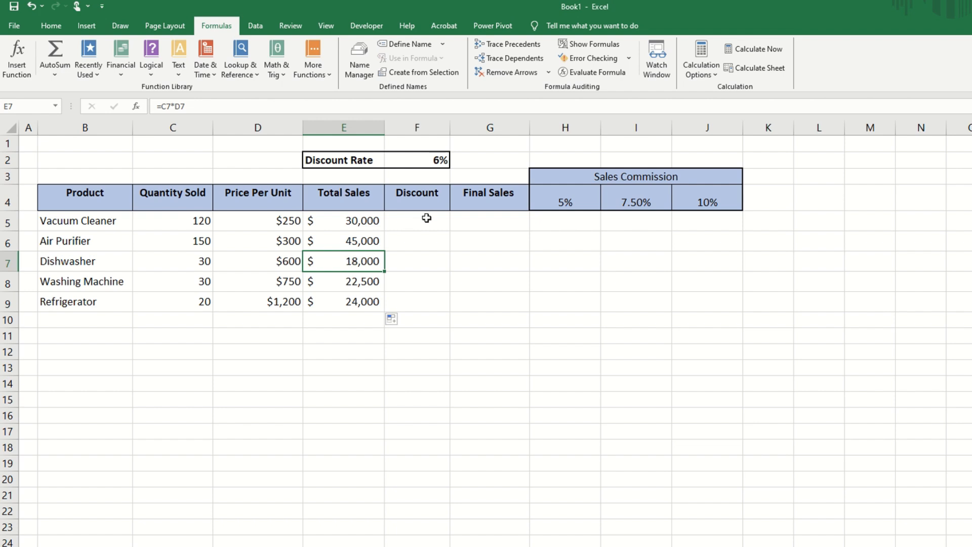
mouse_move(412, 159)
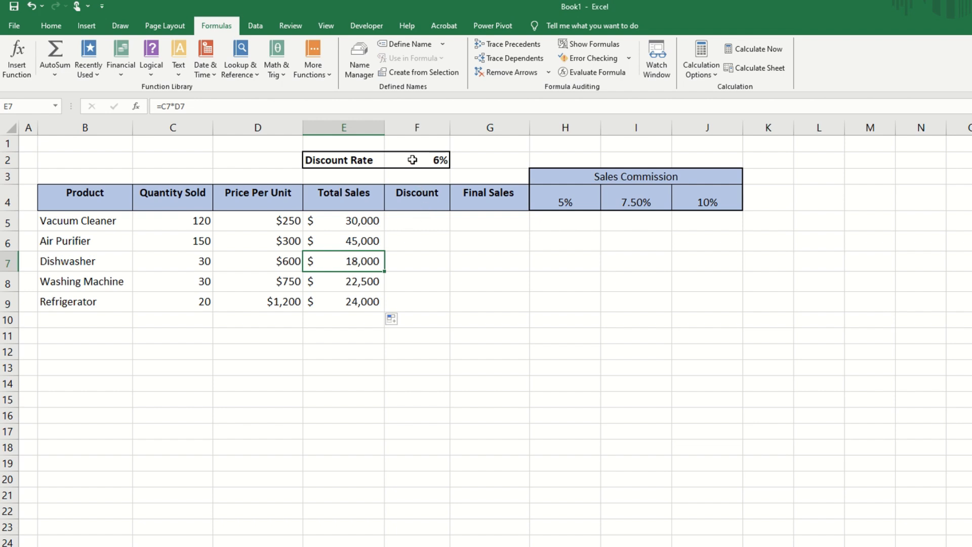
Enter the Vacuum Cleaner discount as =E5*F2 using the 6% Discount Rate, giving $1,800.
left_click(416, 159)
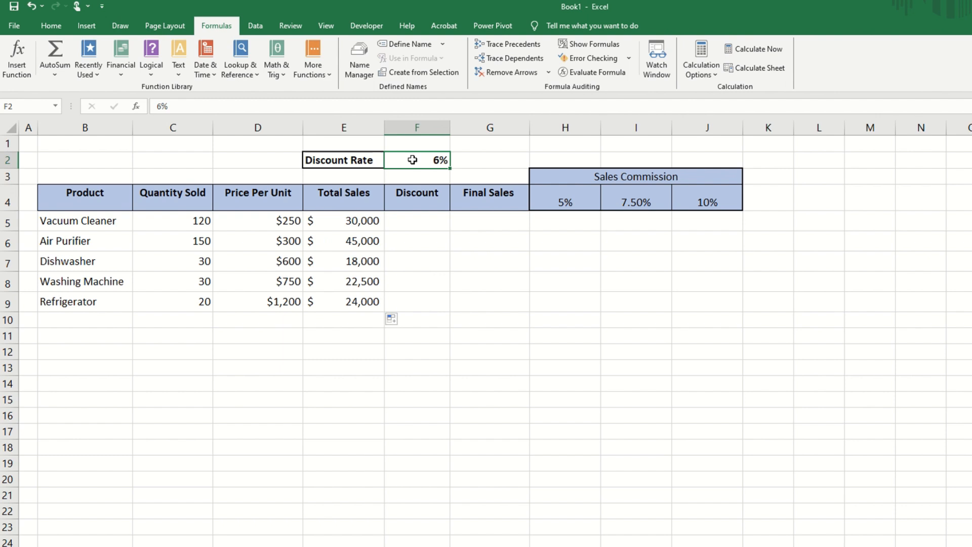
mouse_move(467, 209)
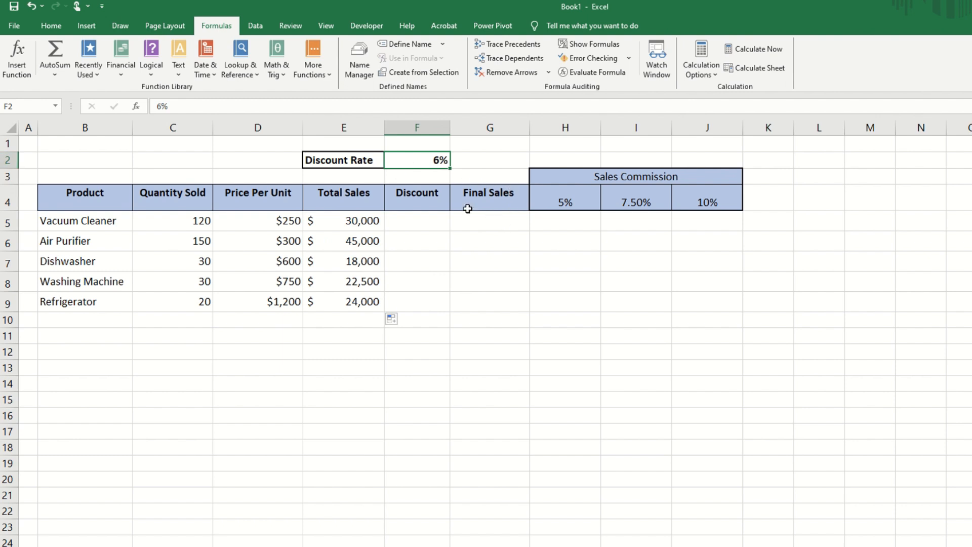
mouse_move(355, 231)
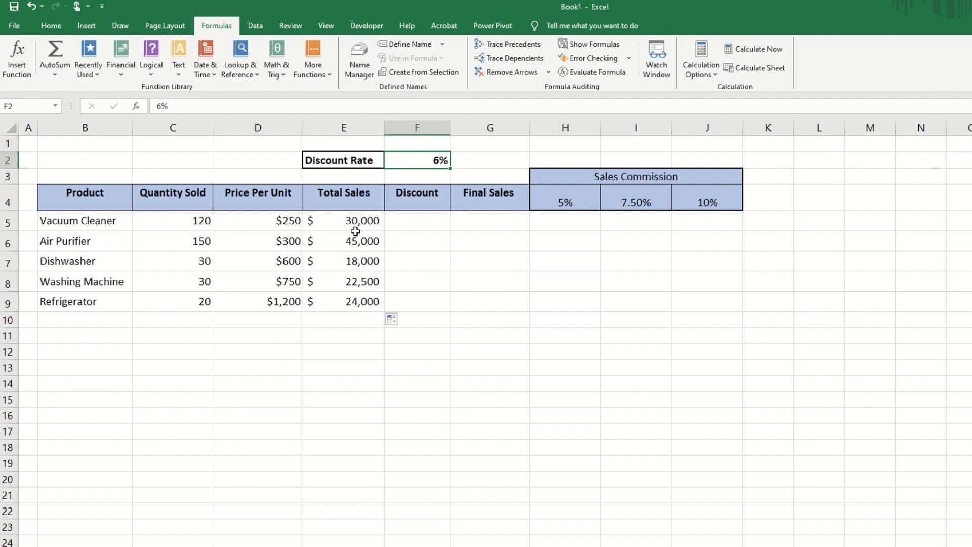
mouse_move(416, 225)
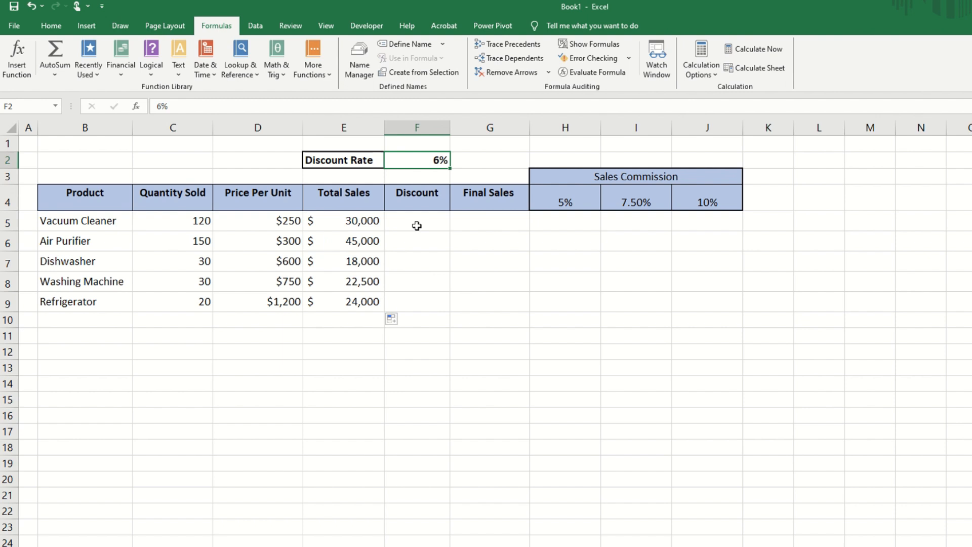
left_click(416, 222)
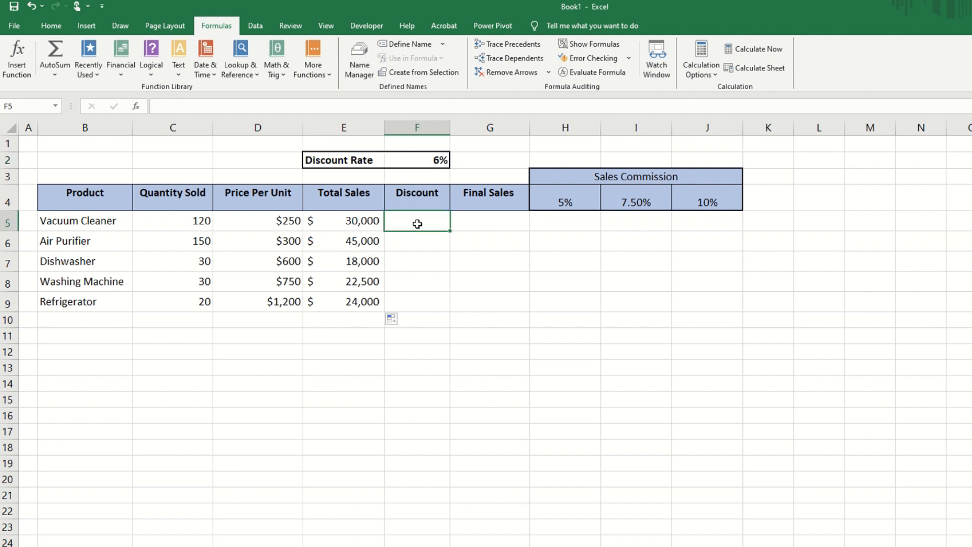
type("=E5")
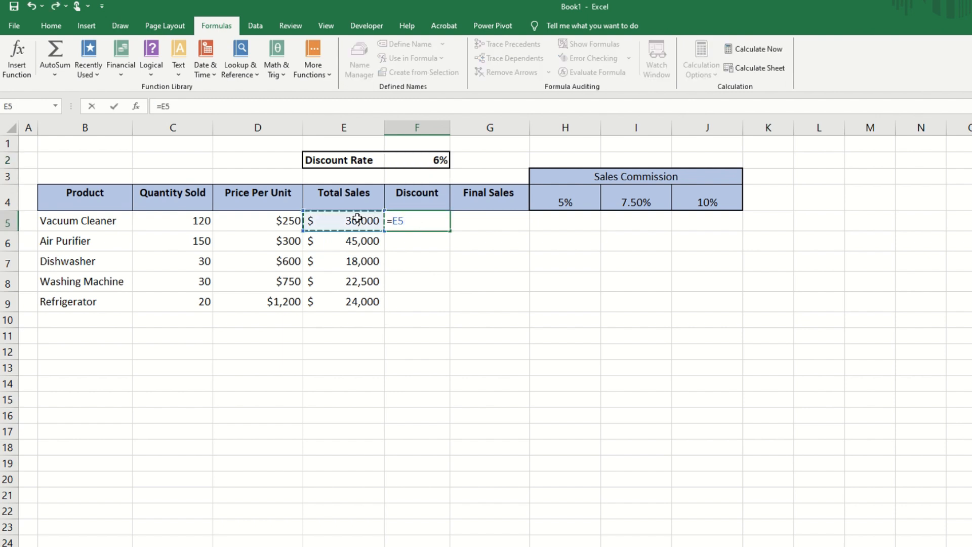
type("*")
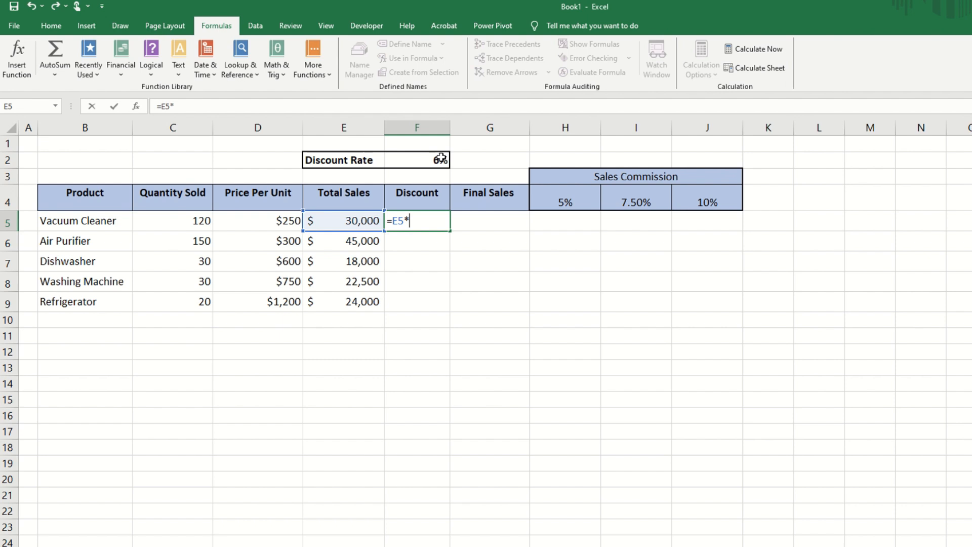
key("Return")
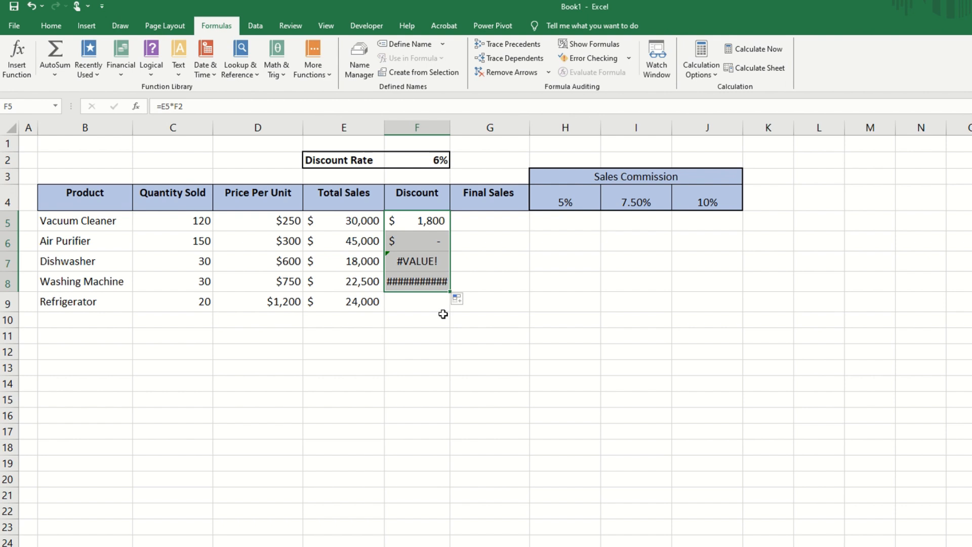
Inspect the copied discount formulas below, revealing the shifted rate references causing the errors.
left_click(416, 241)
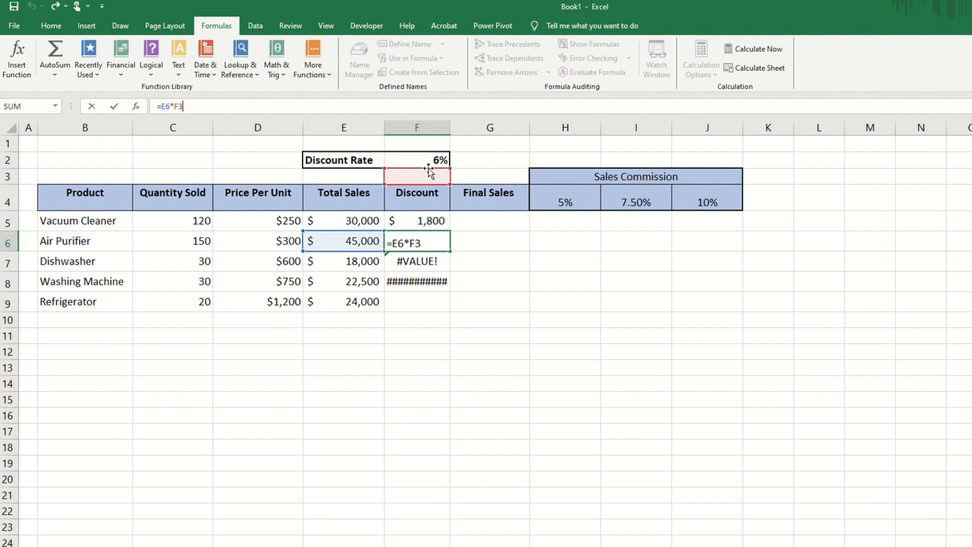
key("Return")
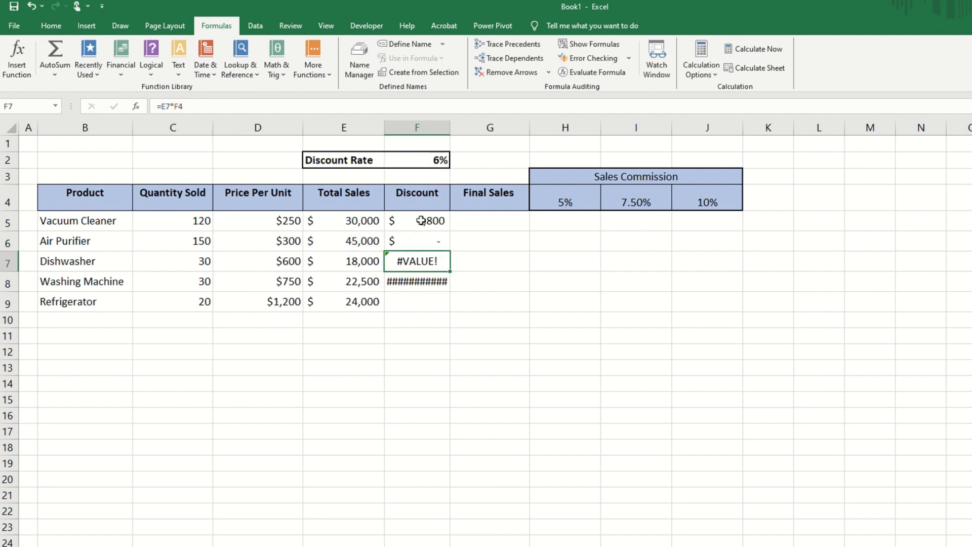
double_click(416, 260)
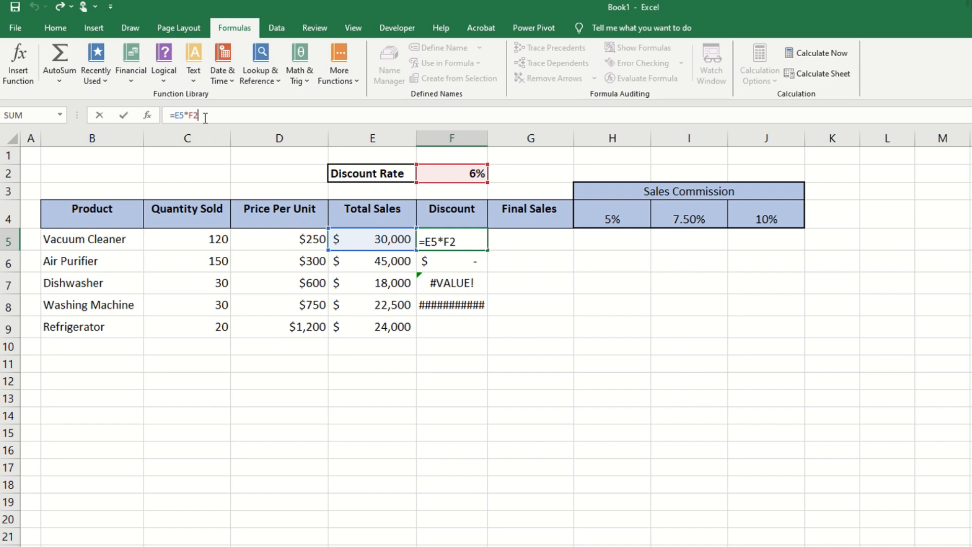
mouse_move(202, 115)
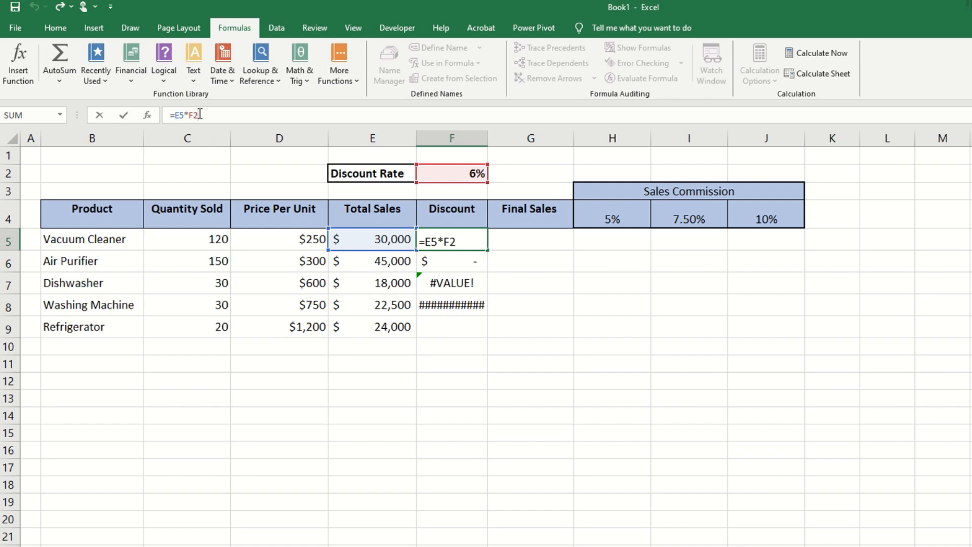
Toggle the F2 discount-rate reference to absolute $F$2 with F4.
key("f4")
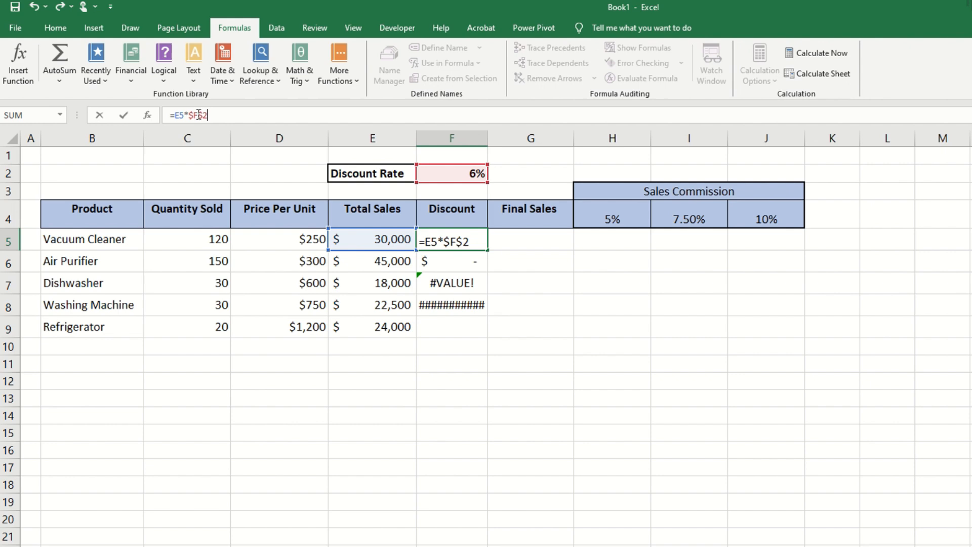
mouse_move(260, 112)
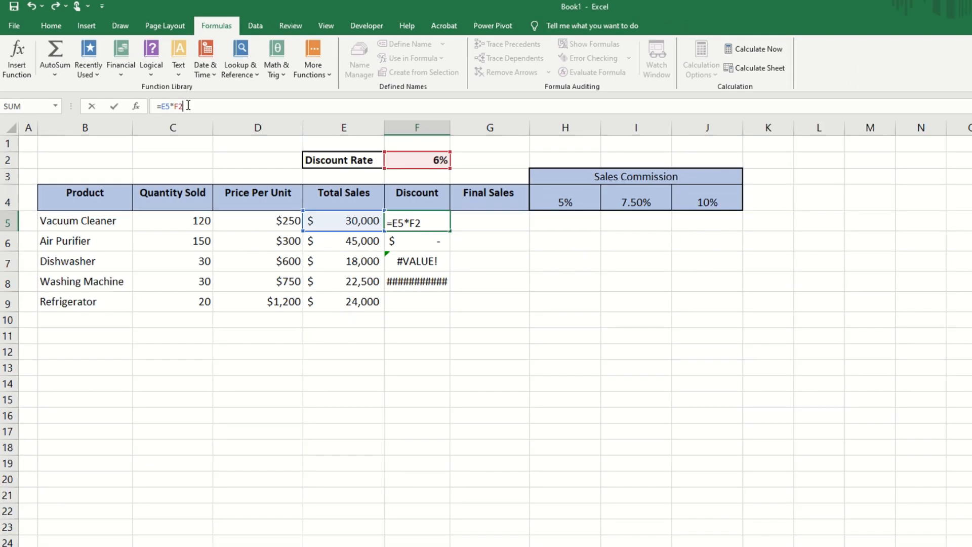
Lock the rate as $F$2, fill the Discount column down to F9 and check the copied formulas.
key("f4")
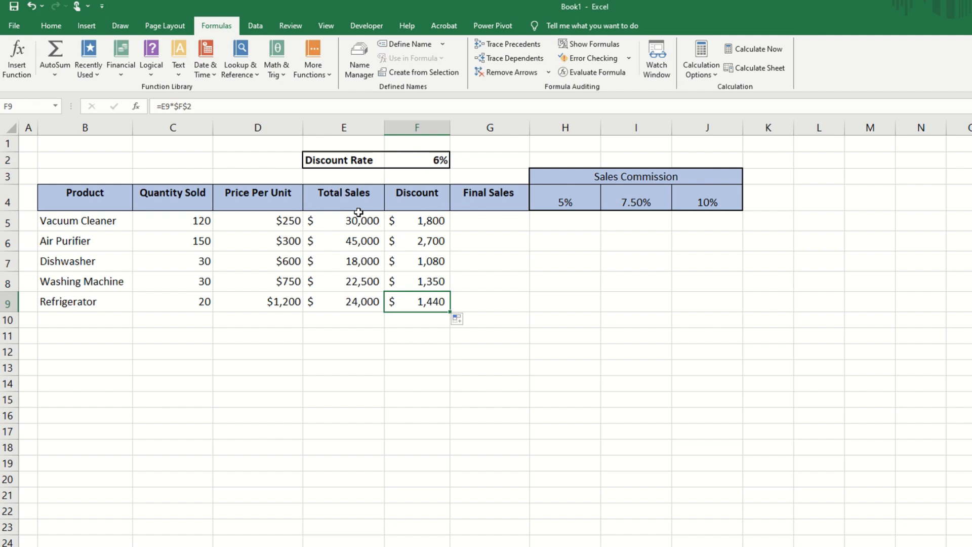
mouse_move(231, 111)
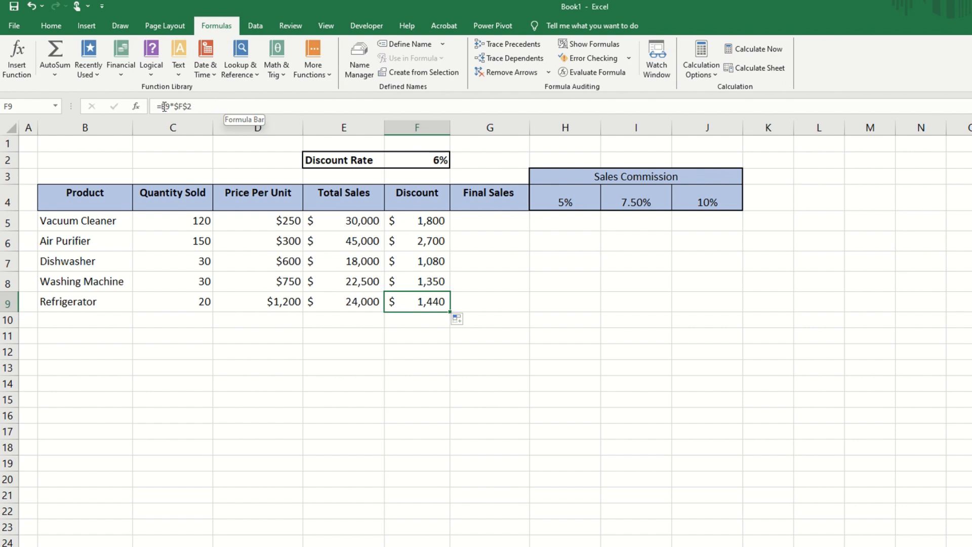
mouse_move(382, 258)
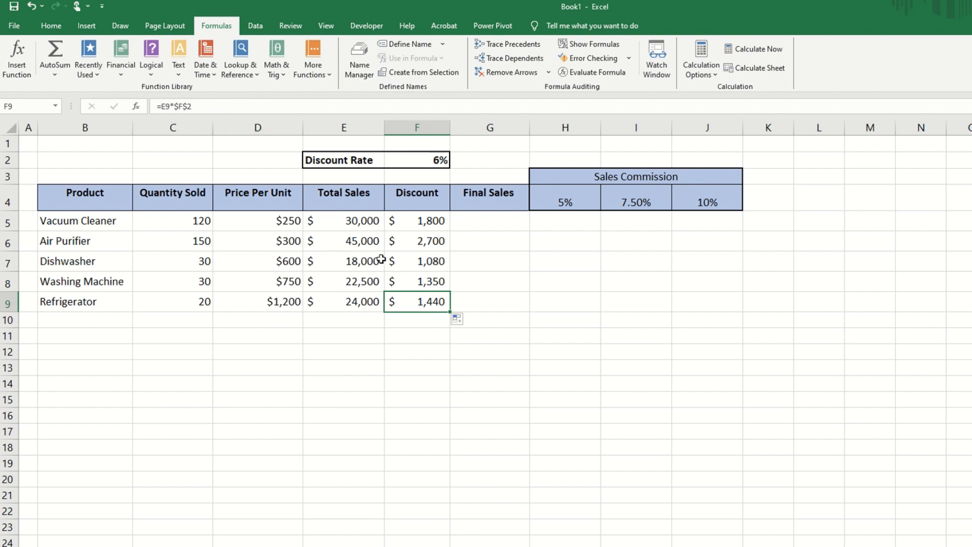
left_click(416, 281)
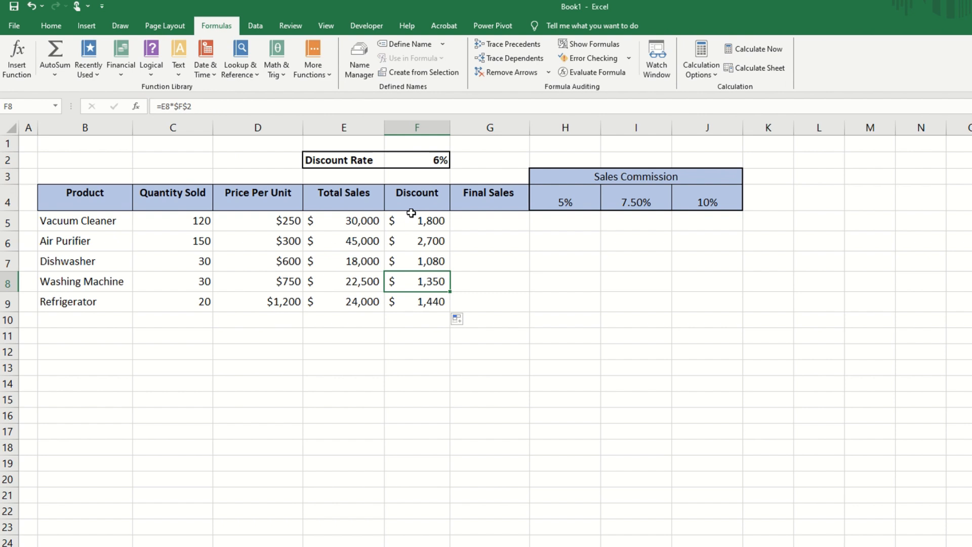
left_click(416, 261)
type("=E5-F5")
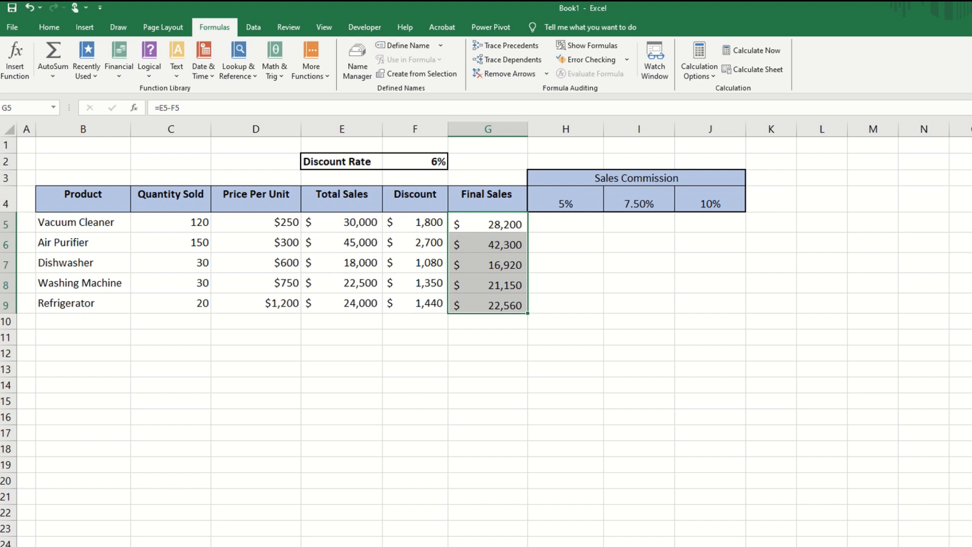
Enter the Vacuum Cleaner 5% commission as =G5*H4 in H5, giving $1,410.
left_click(564, 222)
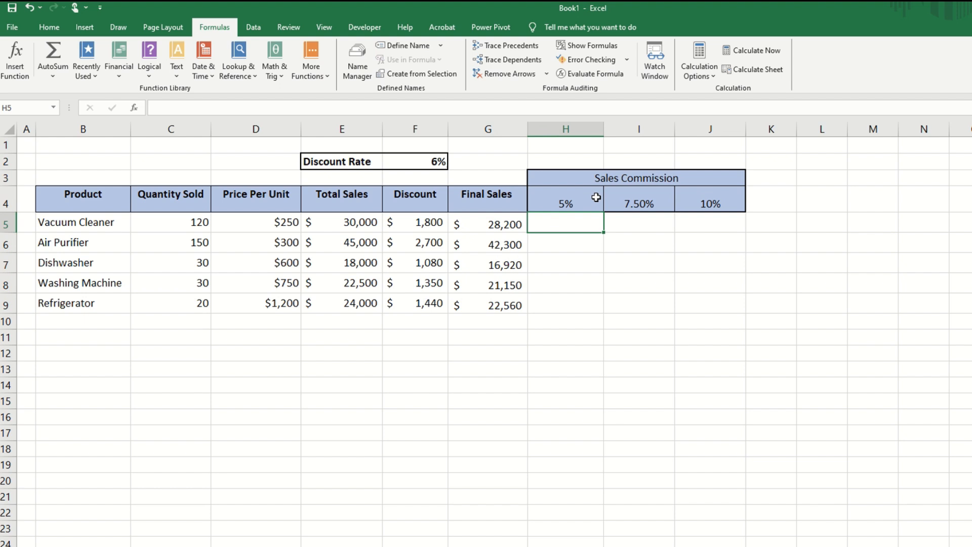
type("=")
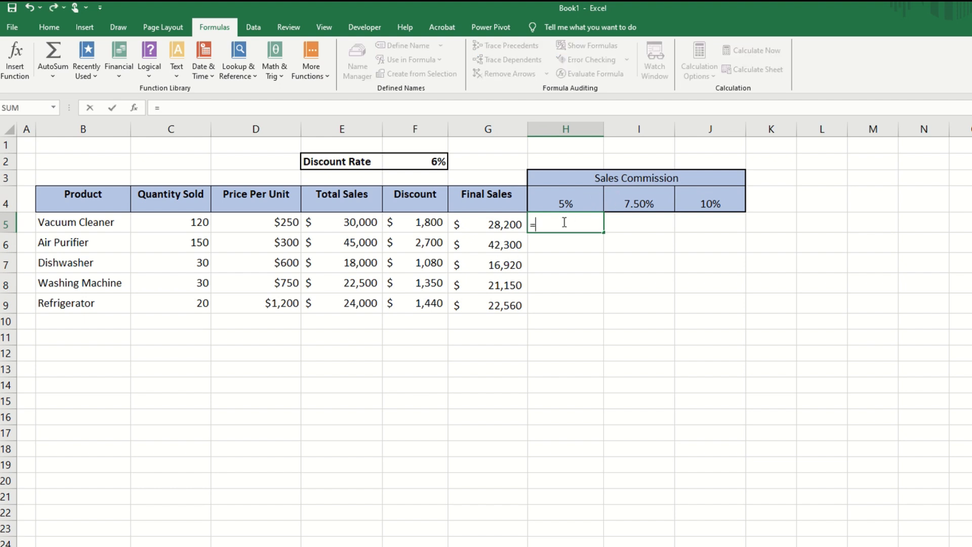
left_click(487, 222)
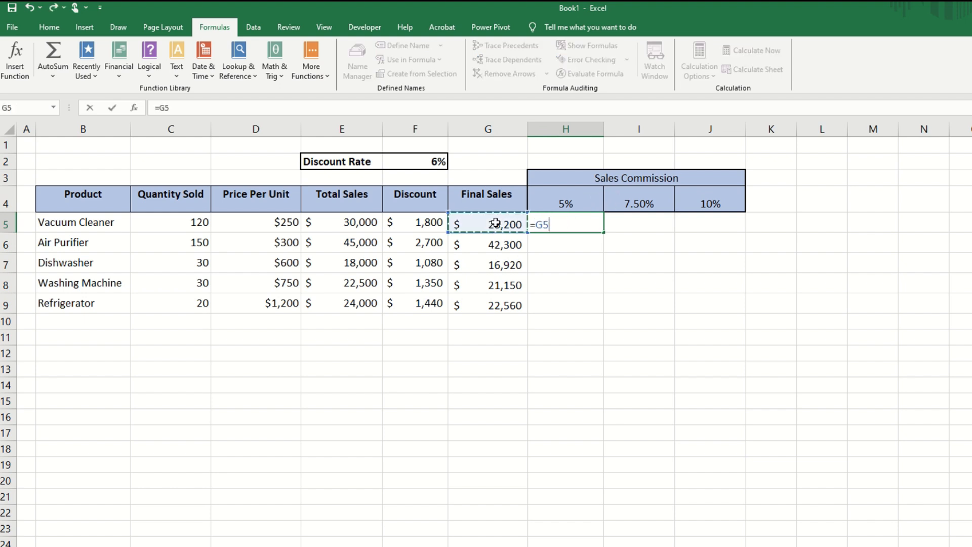
type("*")
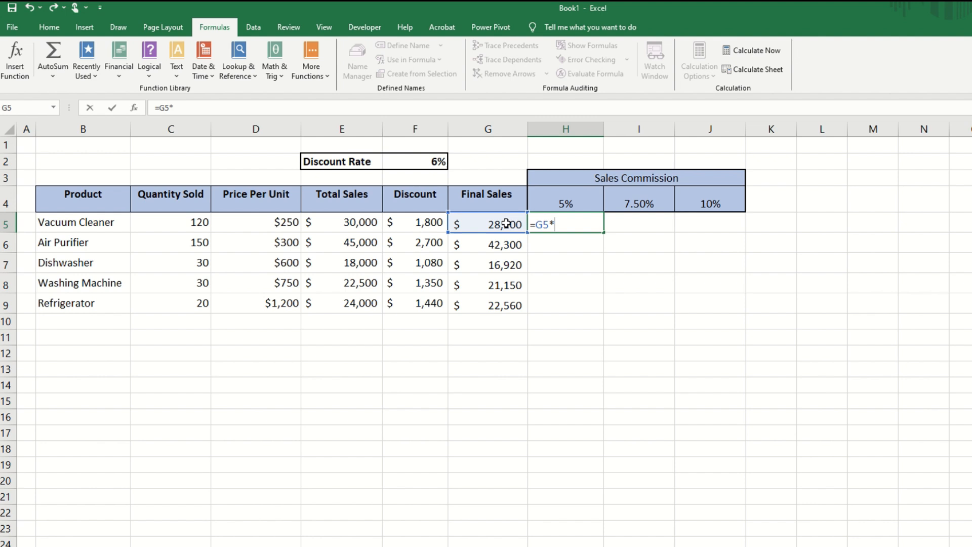
key("Return")
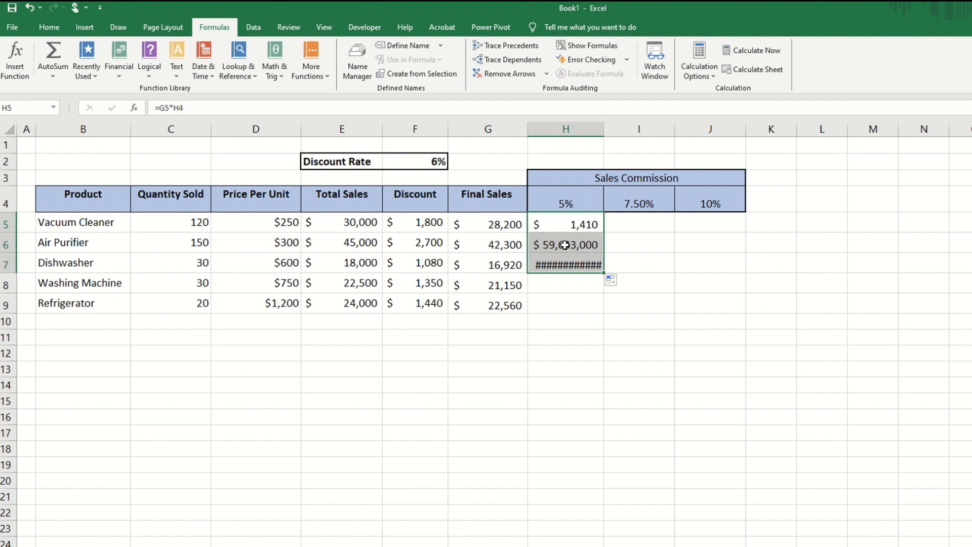
Inspect the wrong copied Air Purifier commission and reopen the H5 formula for editing.
left_click(564, 242)
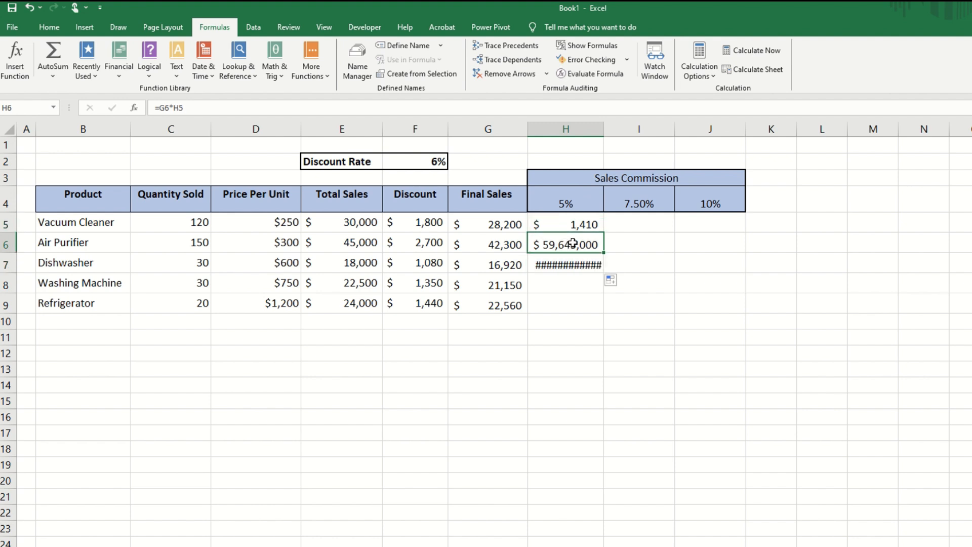
left_click(564, 222)
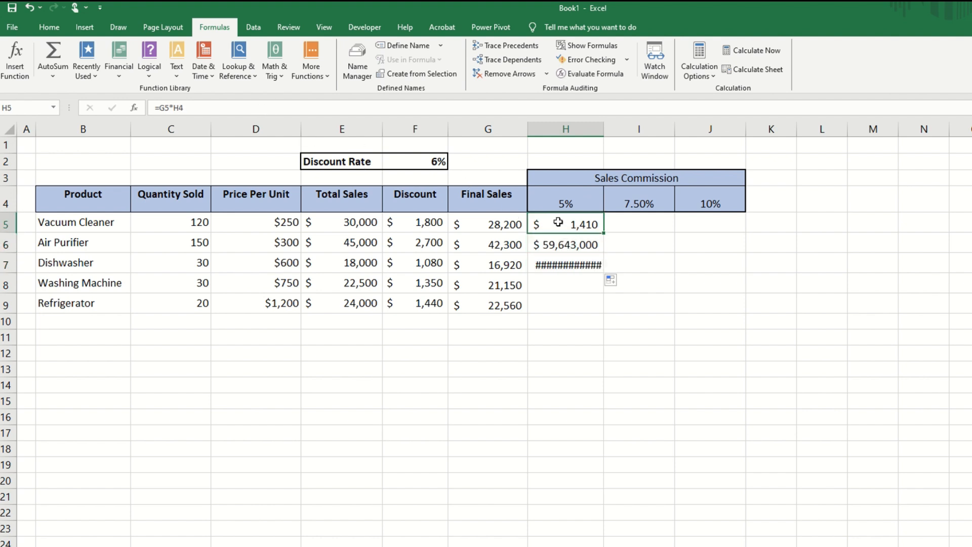
double_click(564, 224)
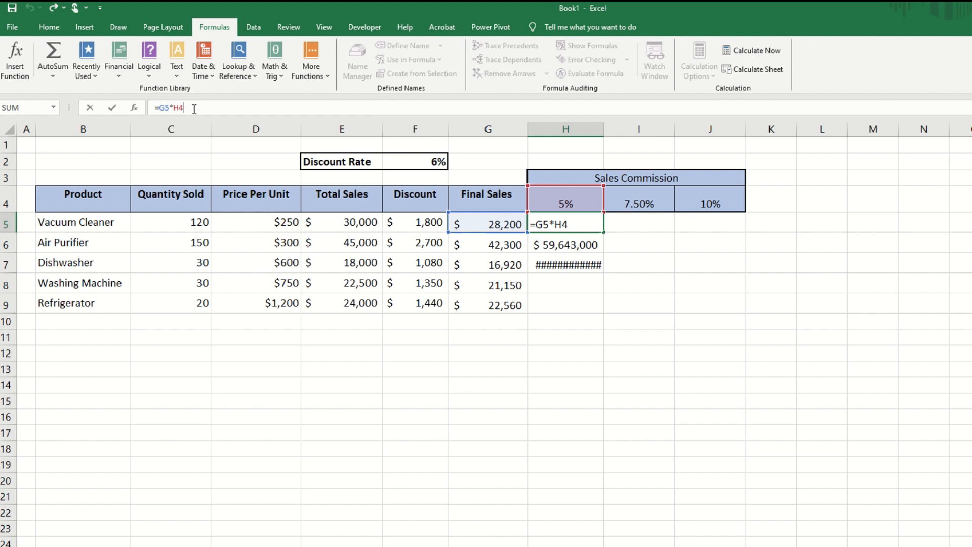
Lock the rate reference as $H$4 and fill the commission grid across to J and down to row 9.
key("f4")
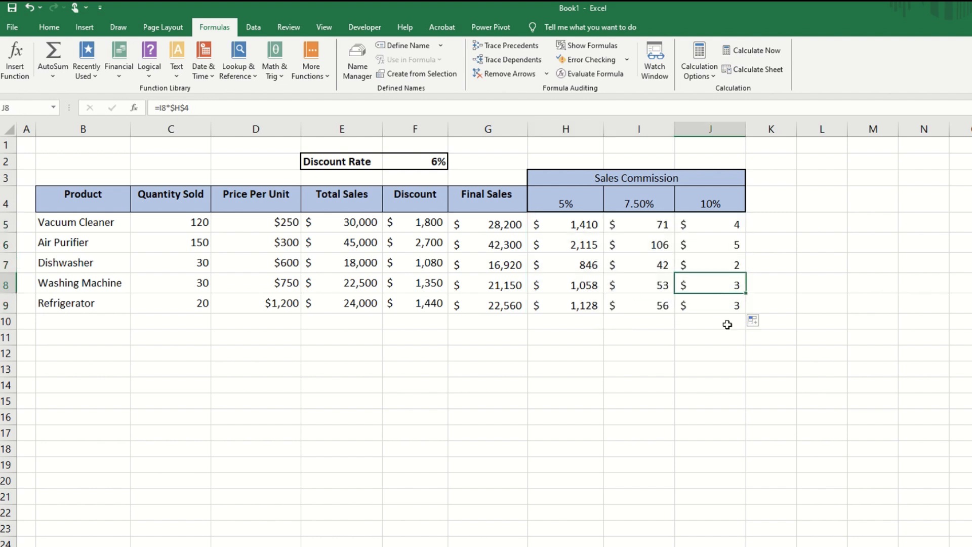
mouse_move(703, 305)
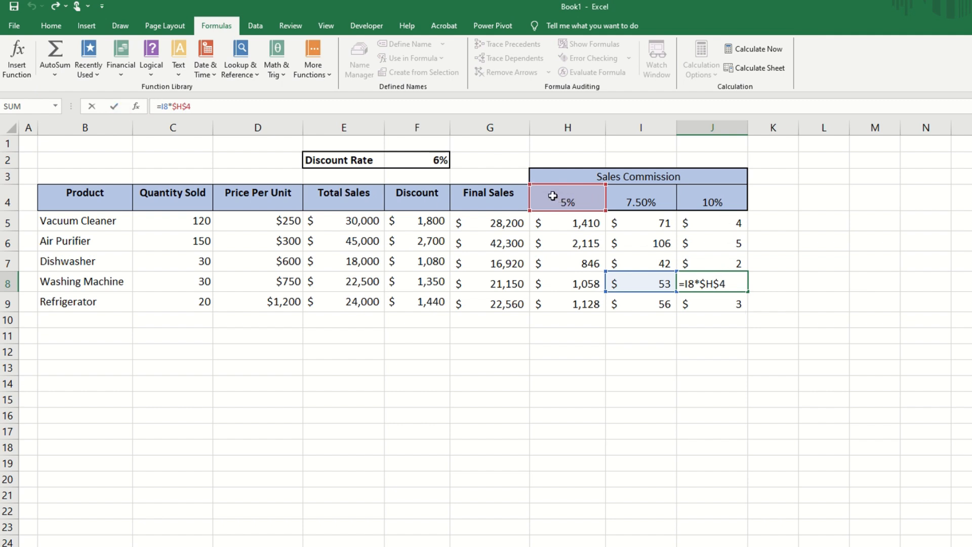
mouse_move(712, 199)
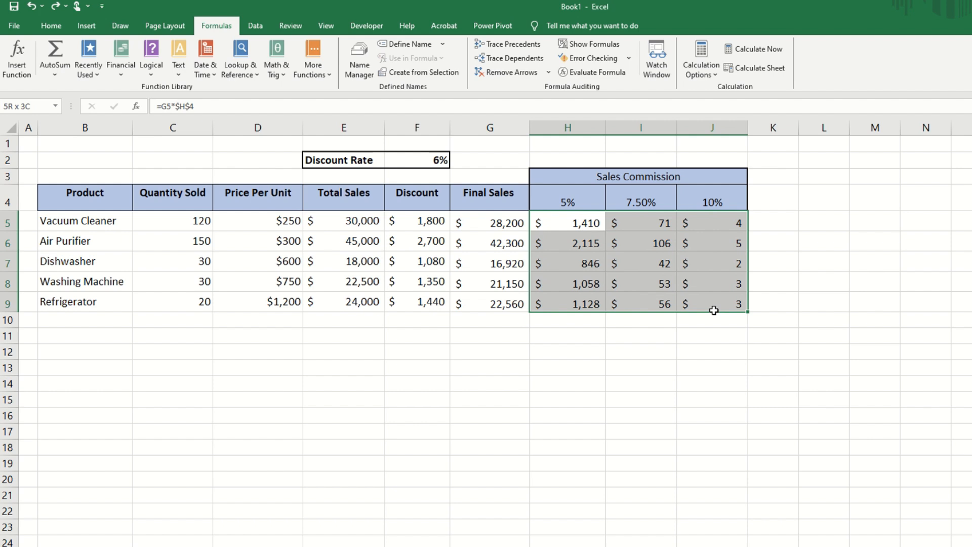
key("Delete")
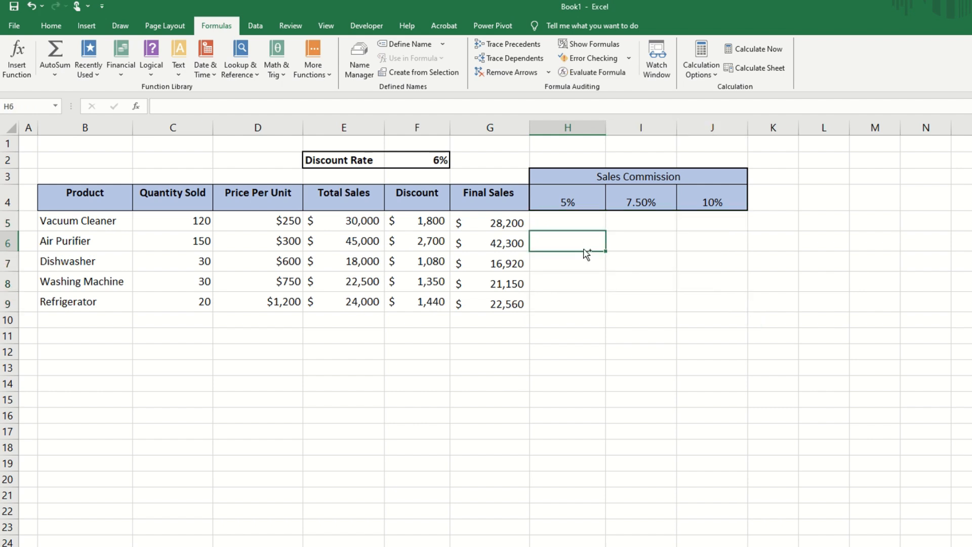
left_click(612, 259)
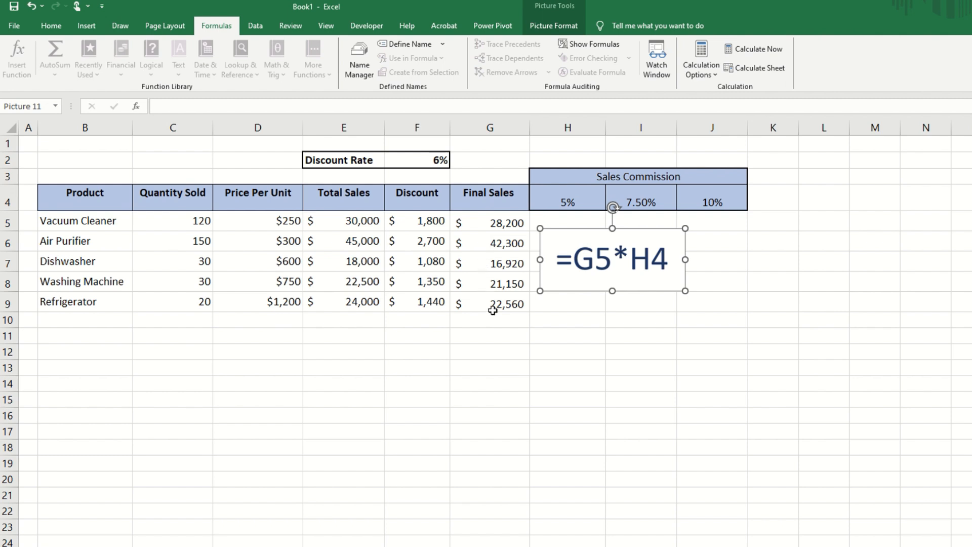
mouse_move(499, 214)
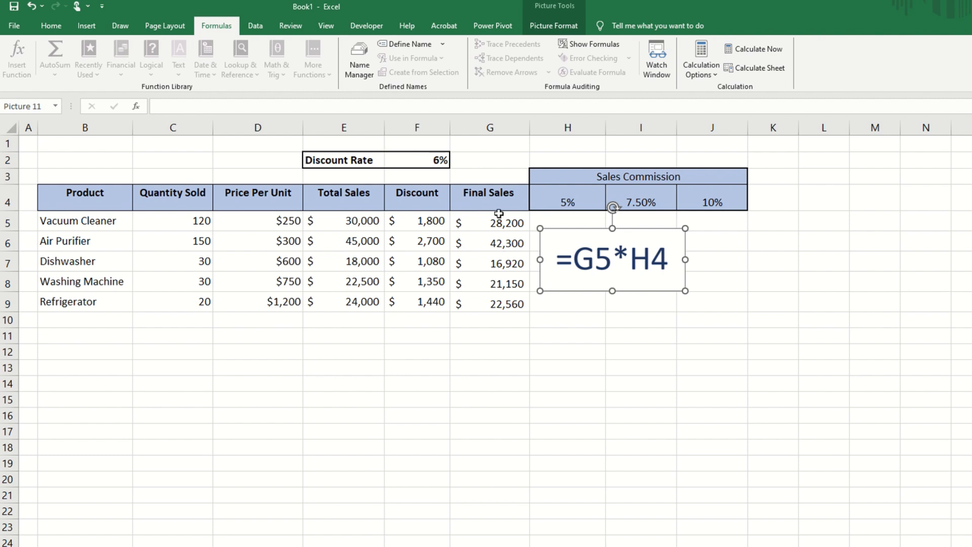
mouse_move(507, 297)
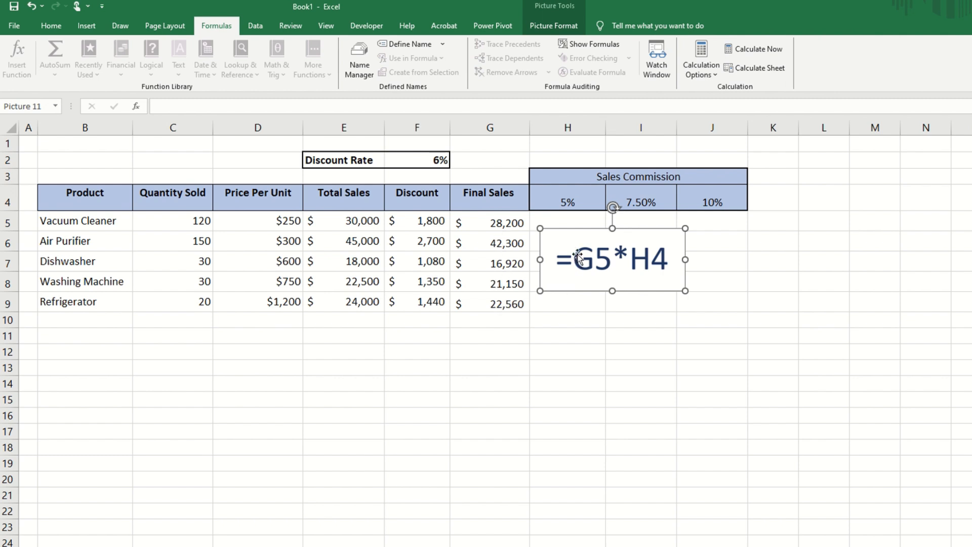
mouse_move(579, 267)
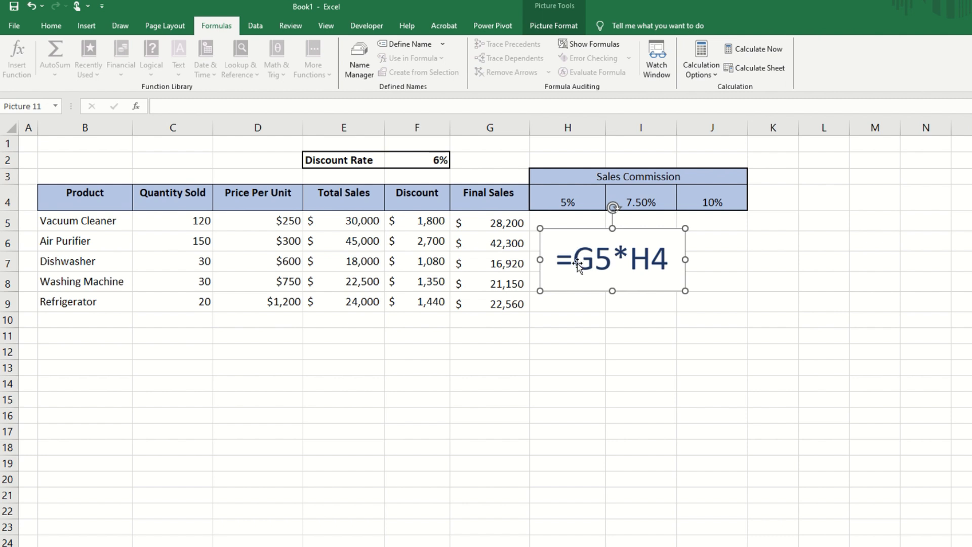
mouse_move(605, 272)
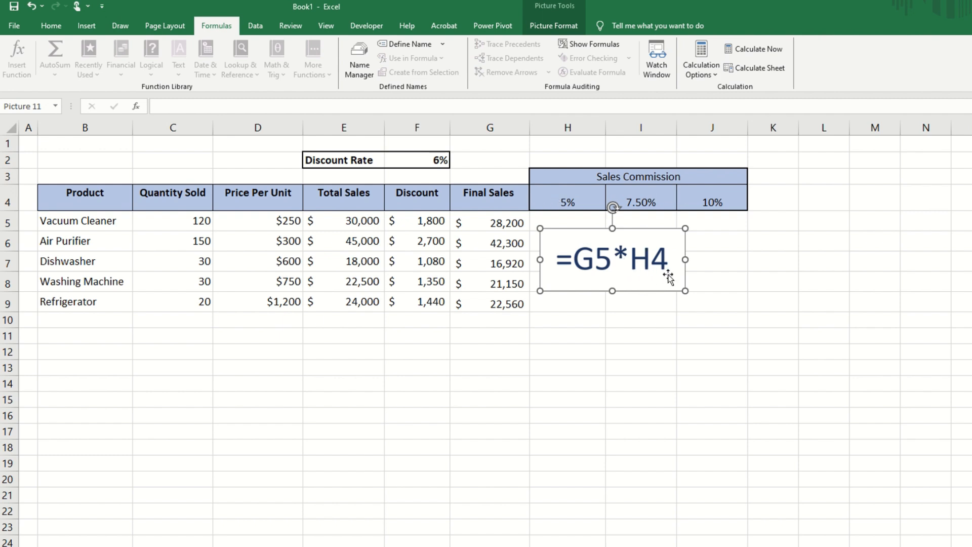
mouse_move(565, 199)
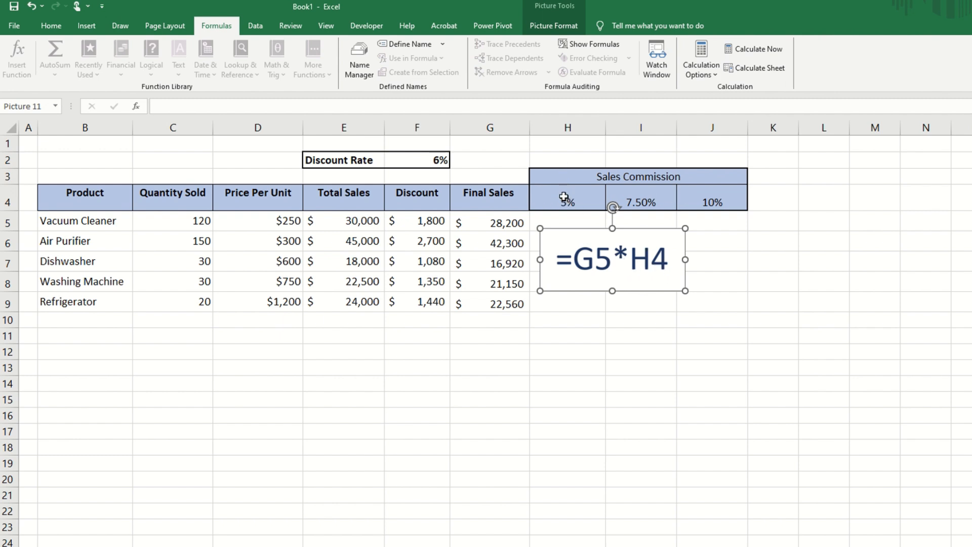
mouse_move(655, 194)
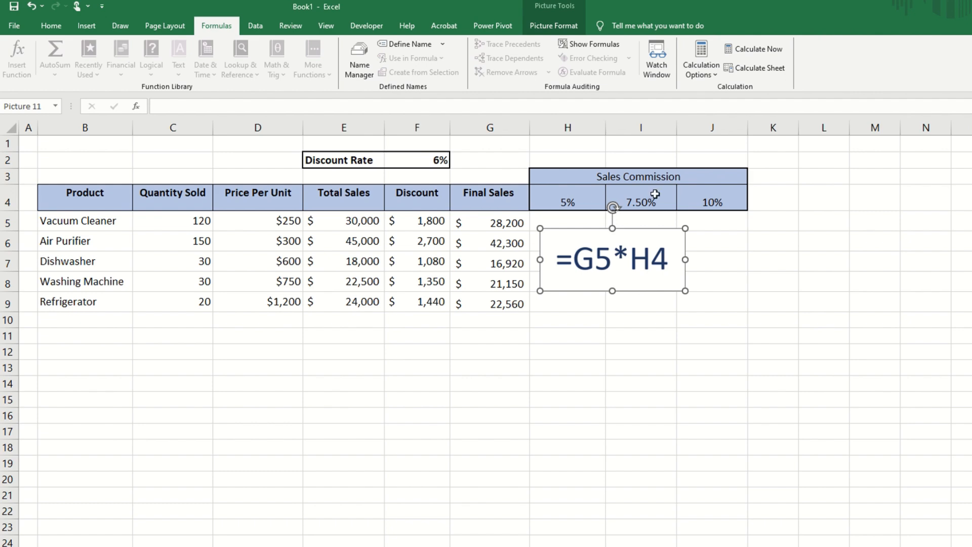
mouse_move(734, 197)
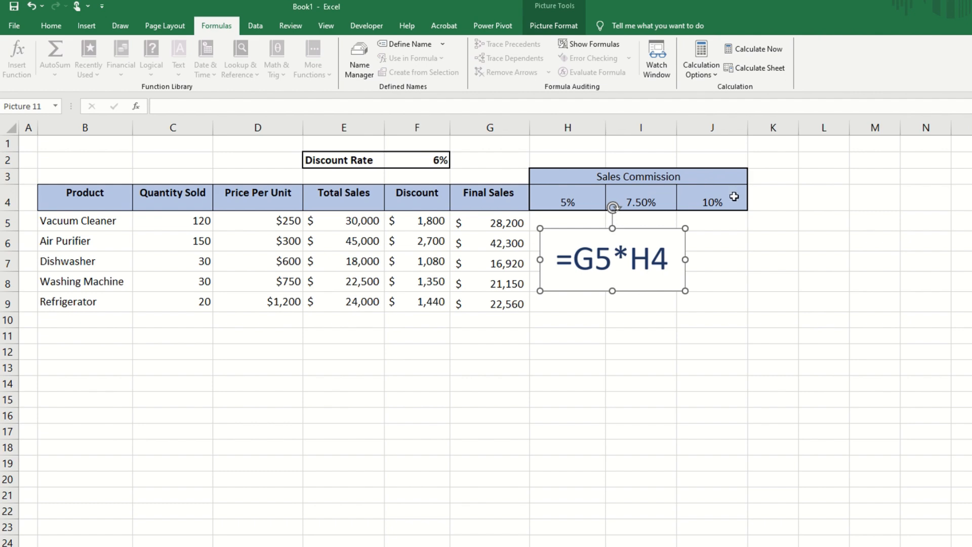
mouse_move(648, 273)
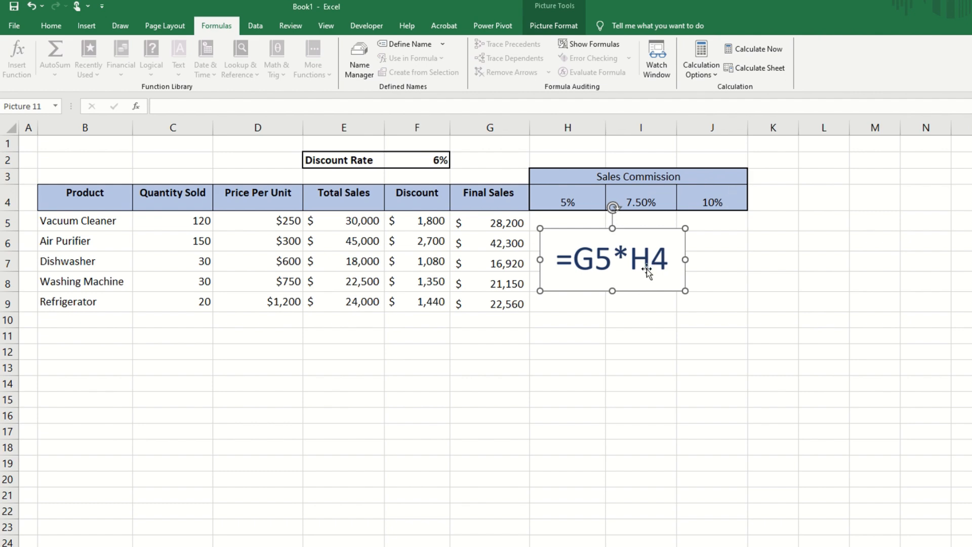
mouse_move(660, 271)
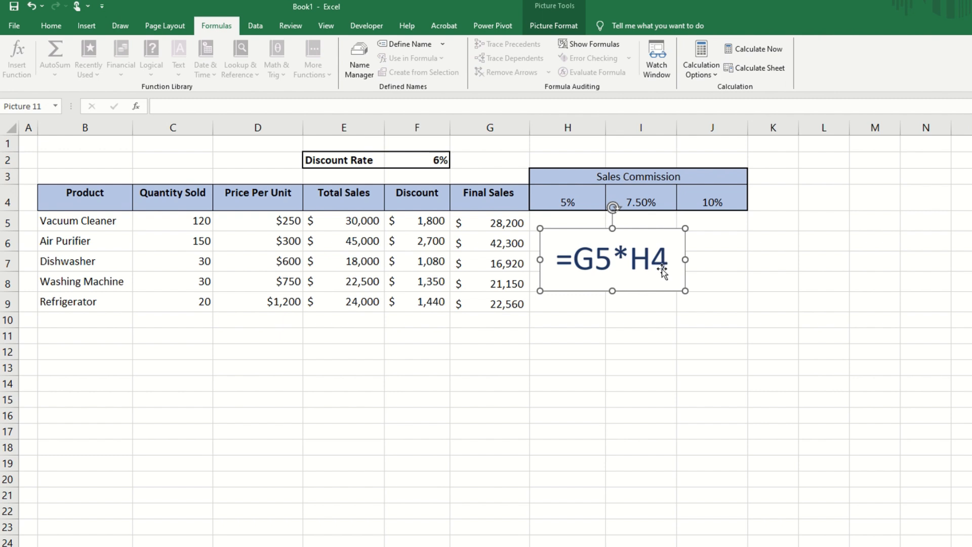
mouse_move(578, 185)
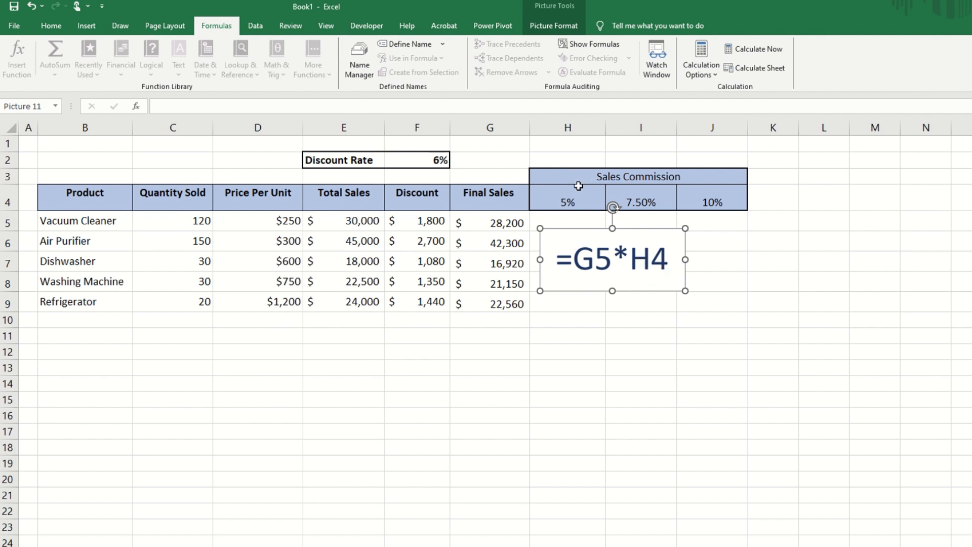
mouse_move(718, 196)
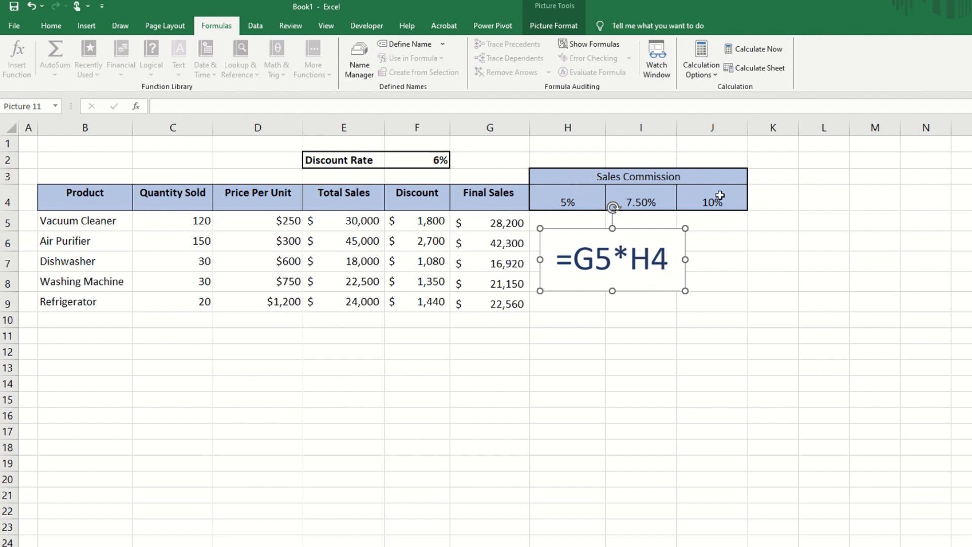
Paste the callout picture showing the mixed-reference formula =$G5*H$4.
key("ctrl+v")
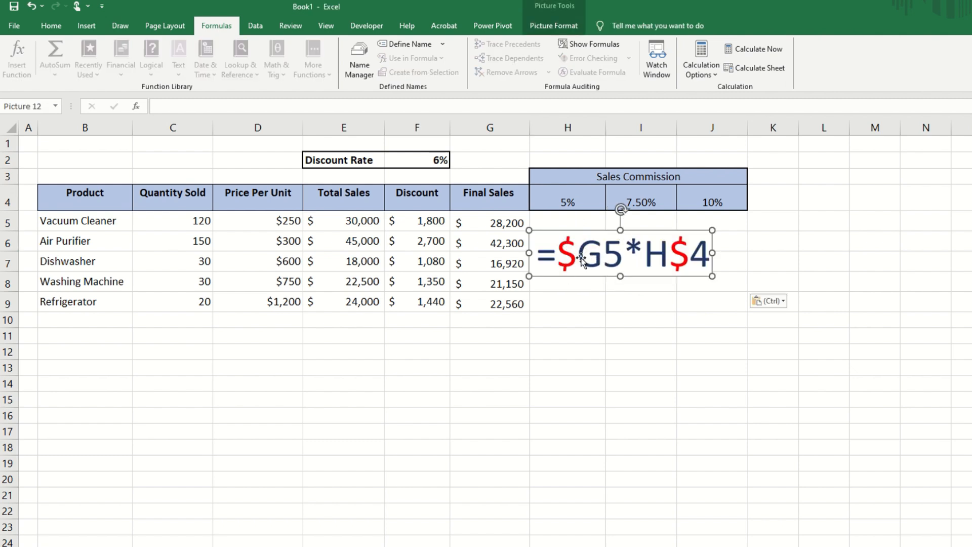
mouse_move(681, 254)
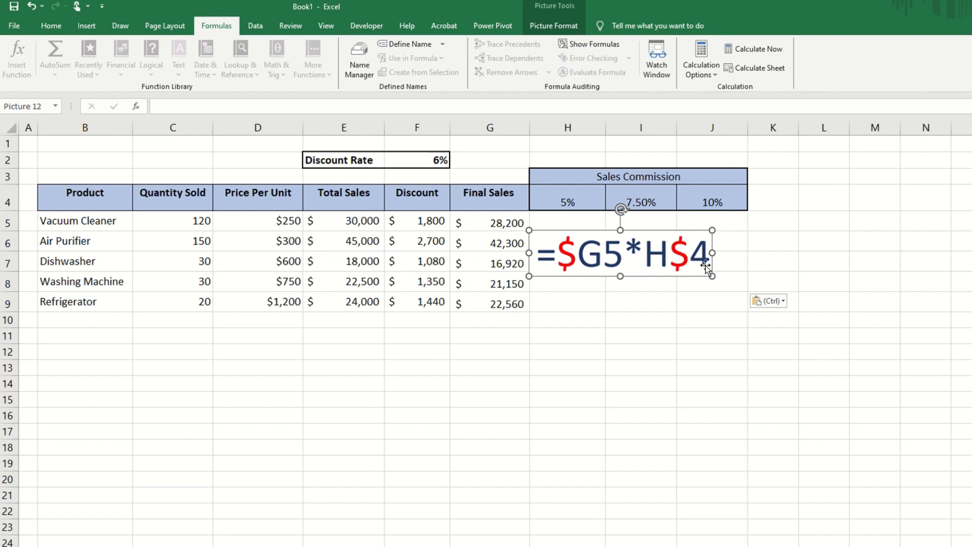
mouse_move(560, 221)
type("=G5*H4")
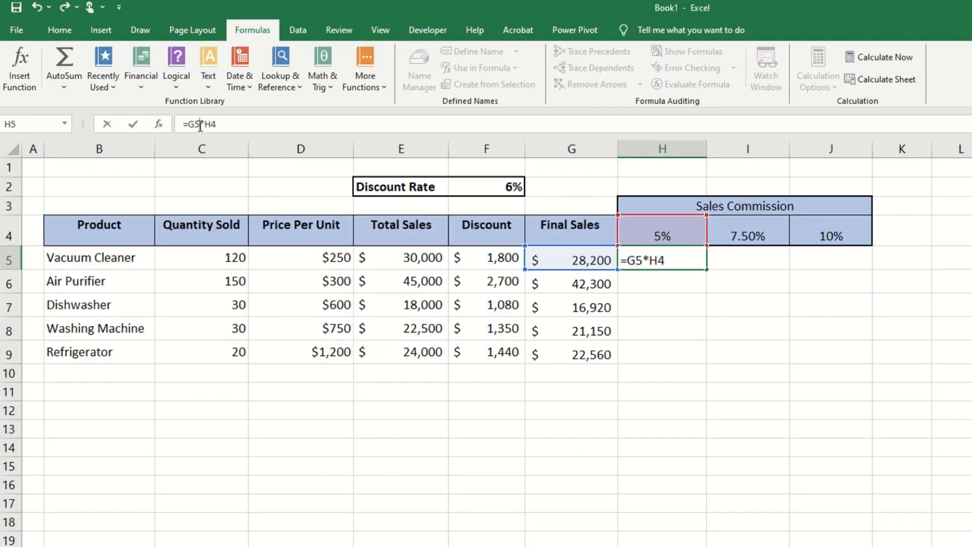
Edit H5 to =$G5*H$4 and fill the commission grid across to J and down to row 9.
key("f4")
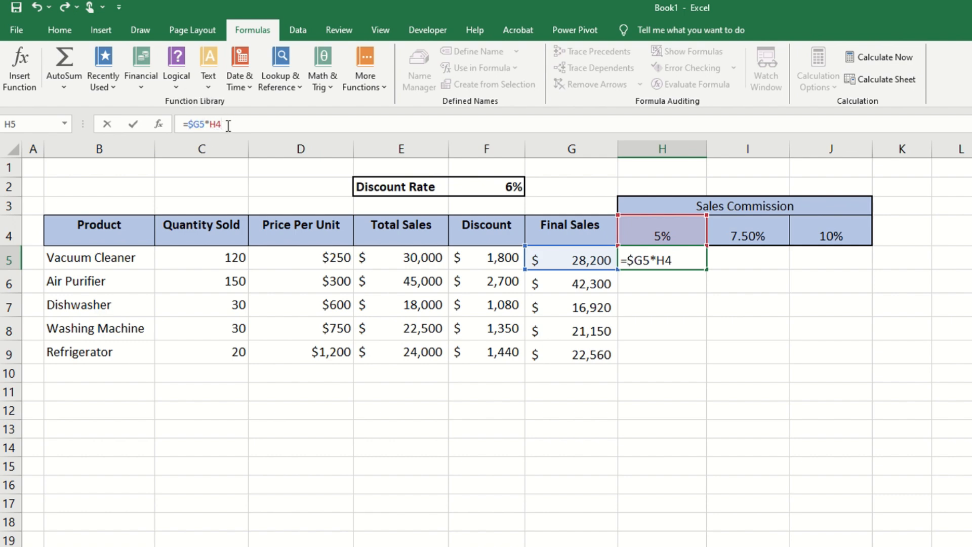
type("$")
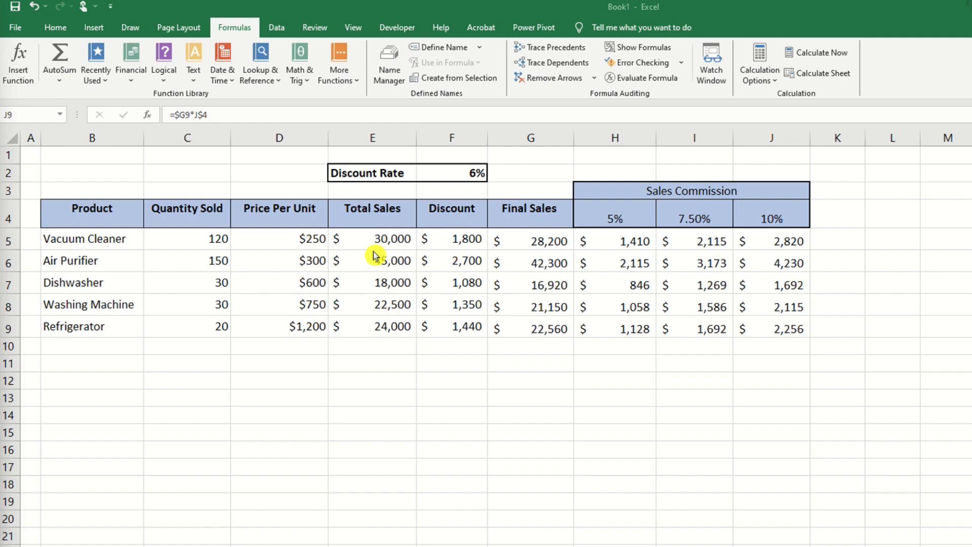
mouse_move(455, 261)
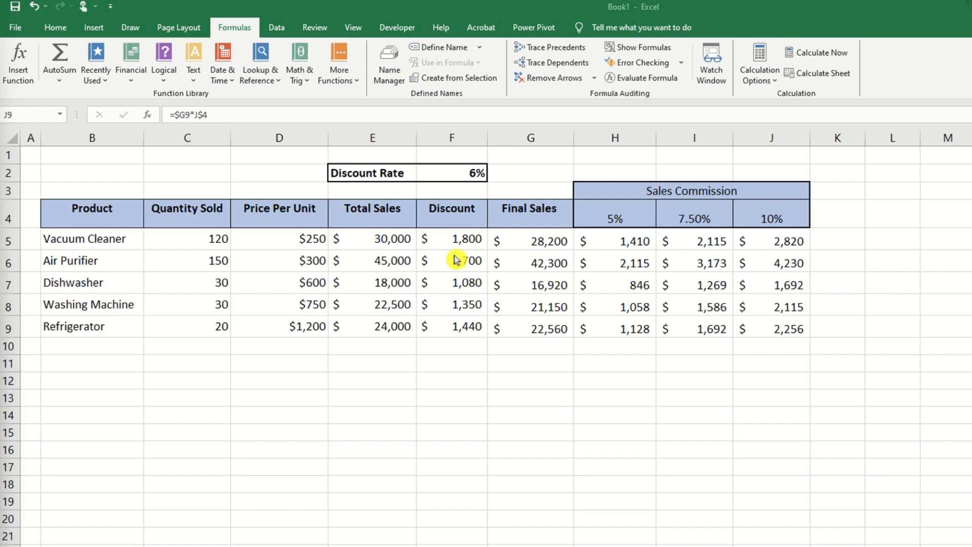
Spot-check the Total Sales formula in E8 and Discount formulas in F6, F8 and F9.
left_click(372, 283)
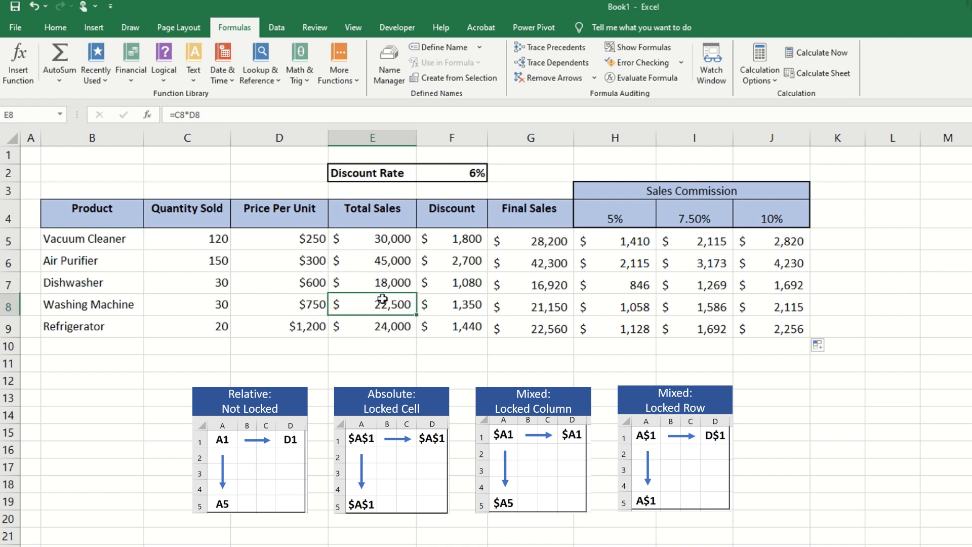
left_click(452, 260)
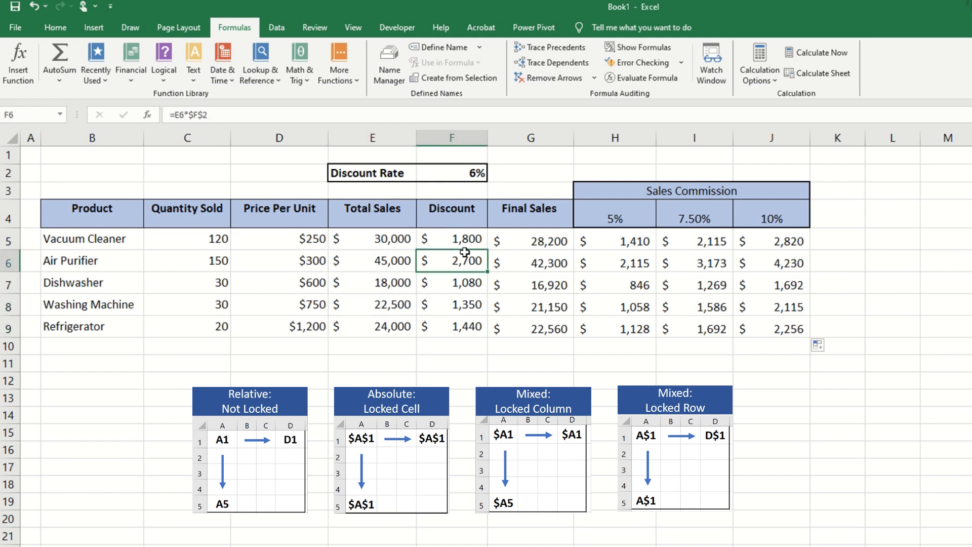
left_click(452, 303)
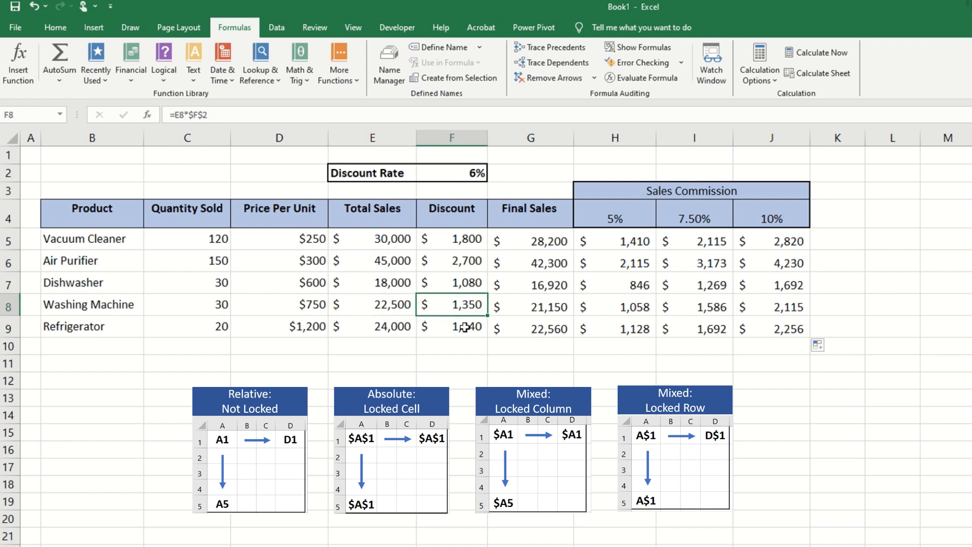
left_click(452, 326)
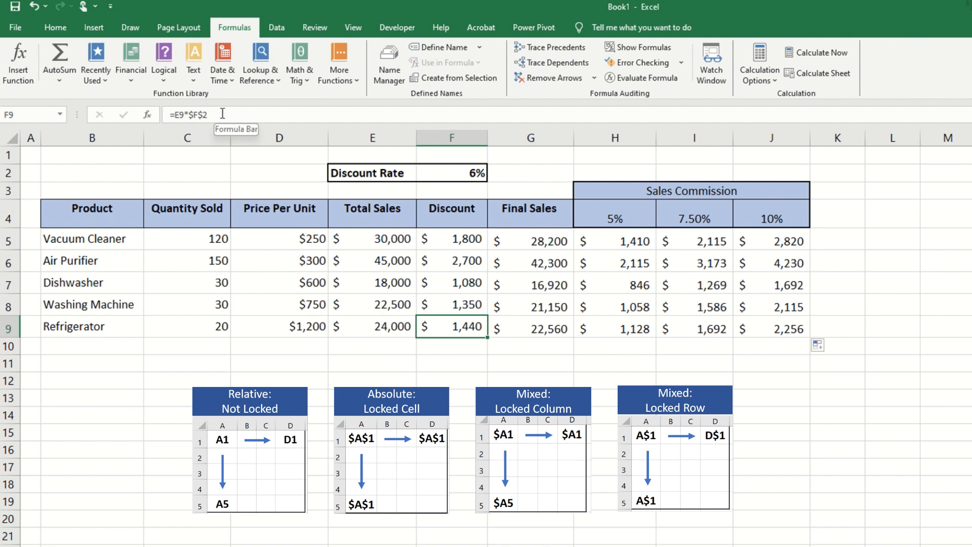
Check the commission formulas in I7, H6, I6 and J6, such as =$G6*J$4 giving $4,230.
left_click(694, 285)
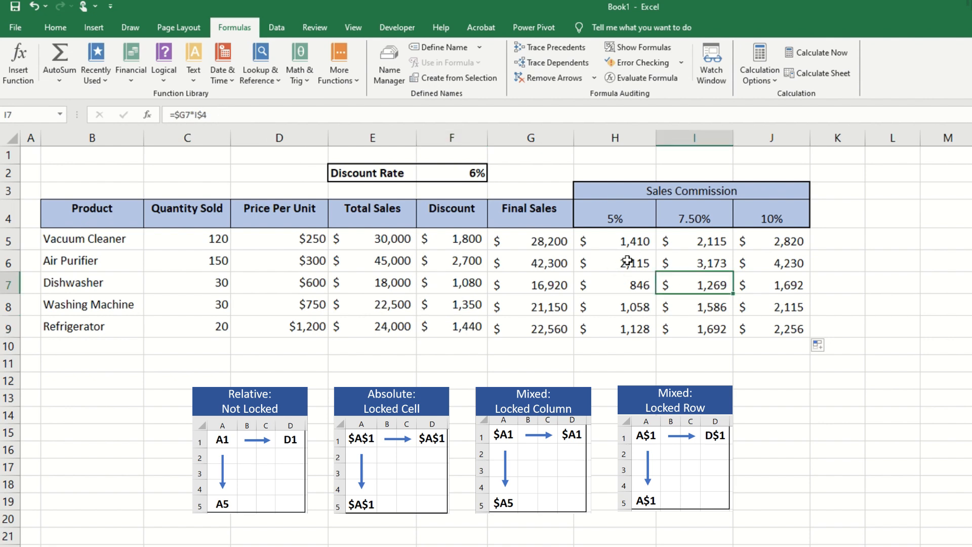
left_click(613, 262)
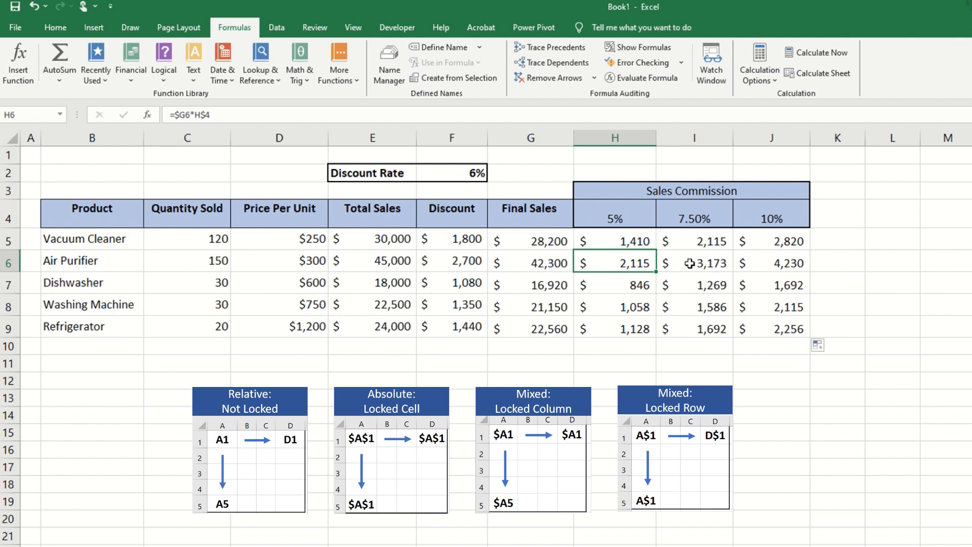
left_click(694, 262)
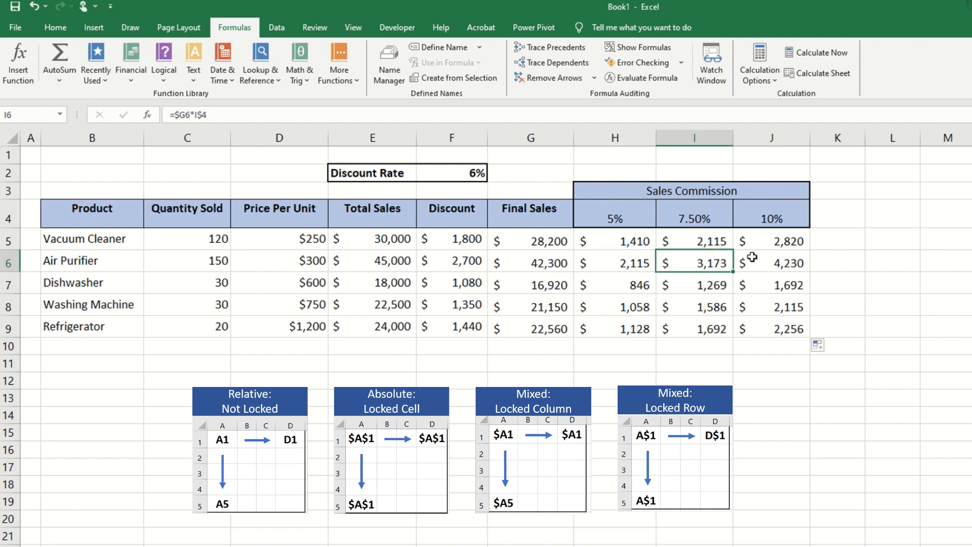
left_click(771, 262)
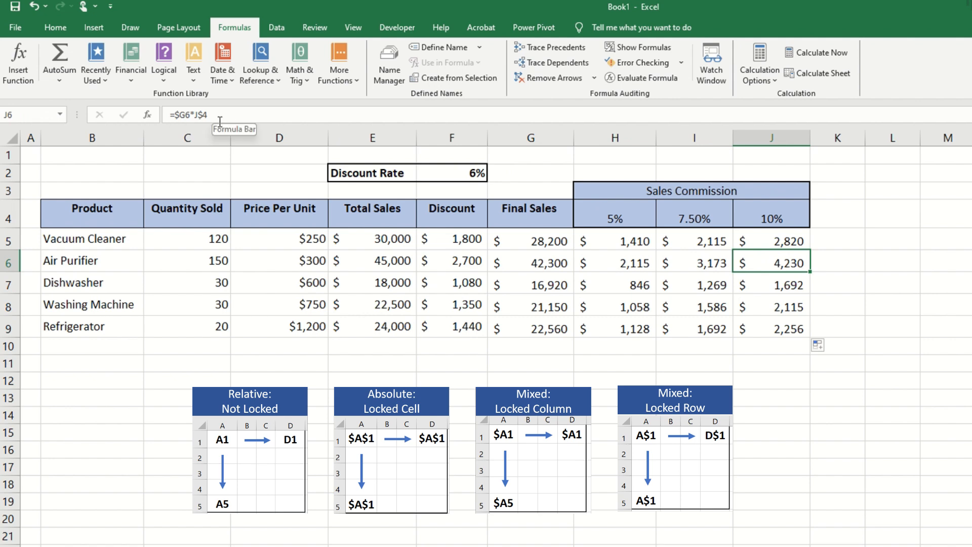